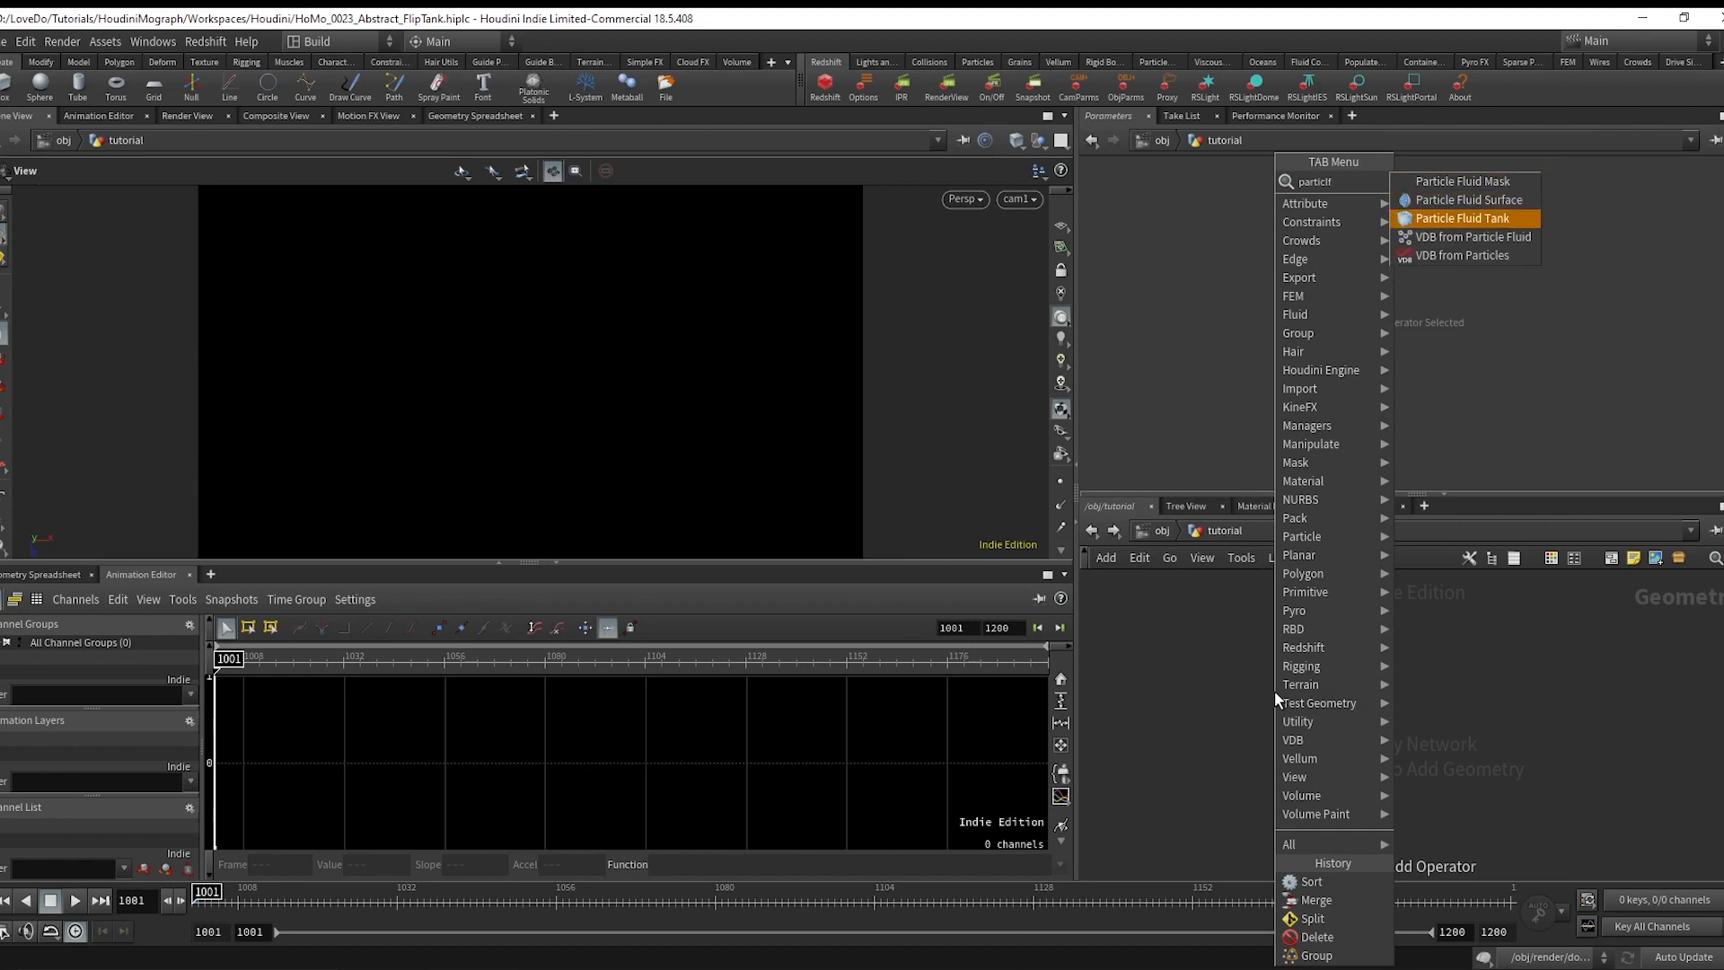
Place a Particle Fluid Tank sized 19.2 by 5 by 10.8 and add a Null named IN_TANK below it.
left_click(1464, 217)
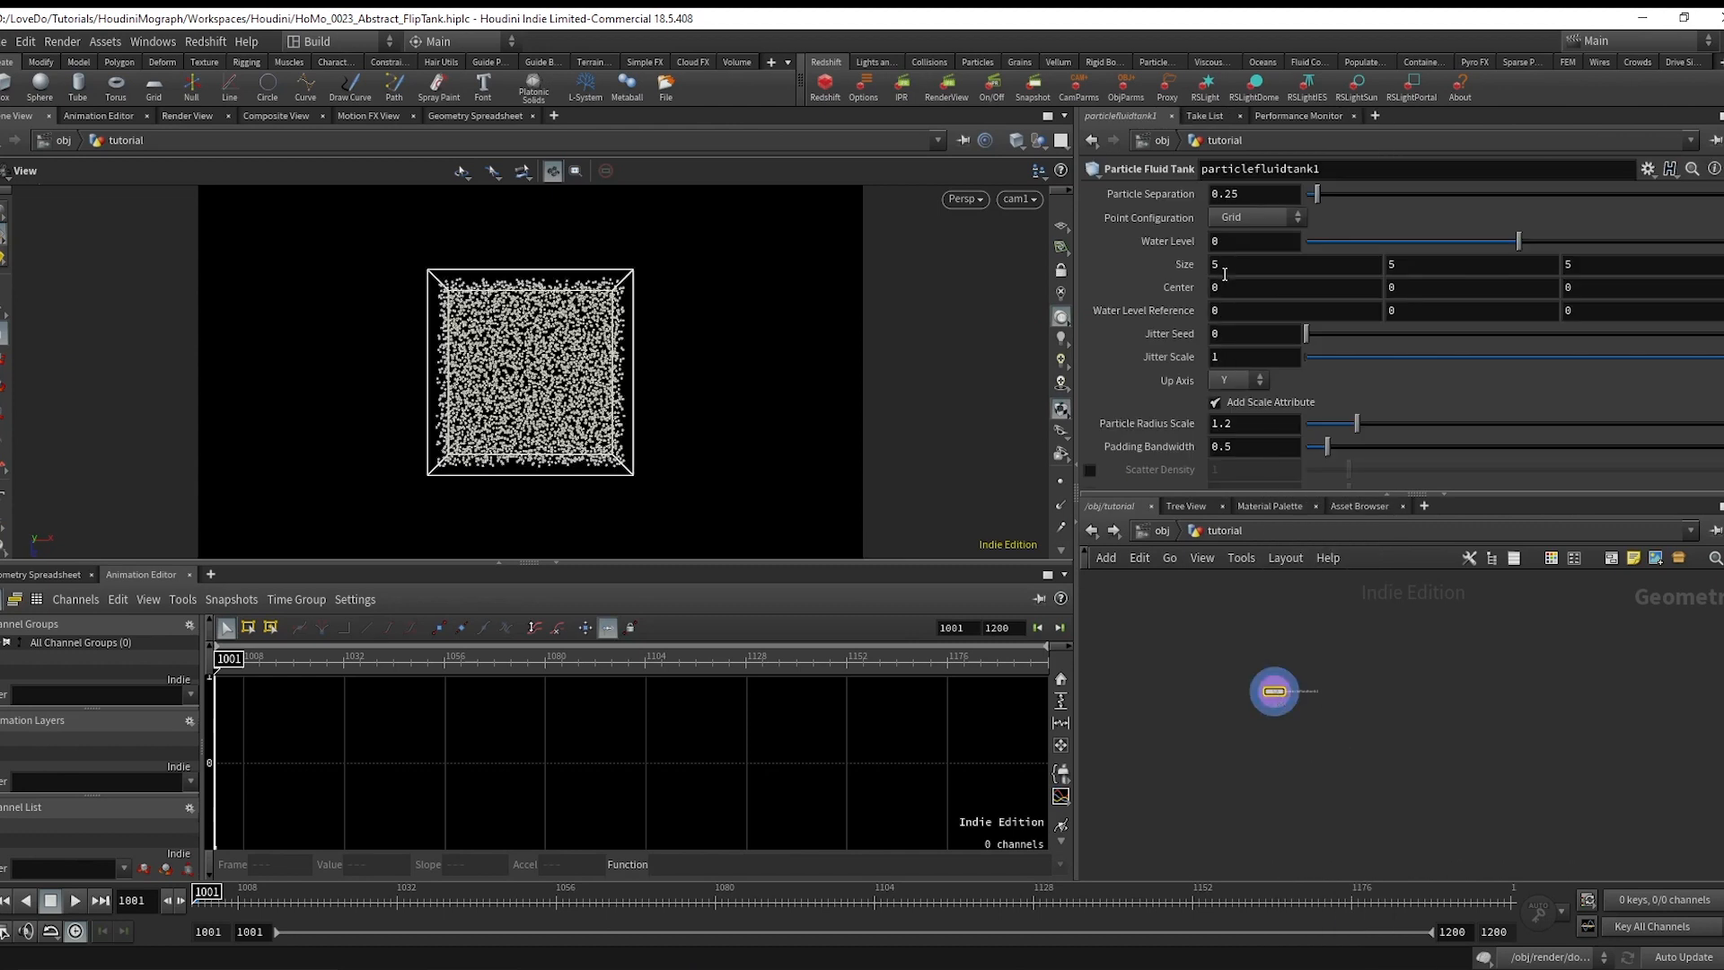
type("19.2")
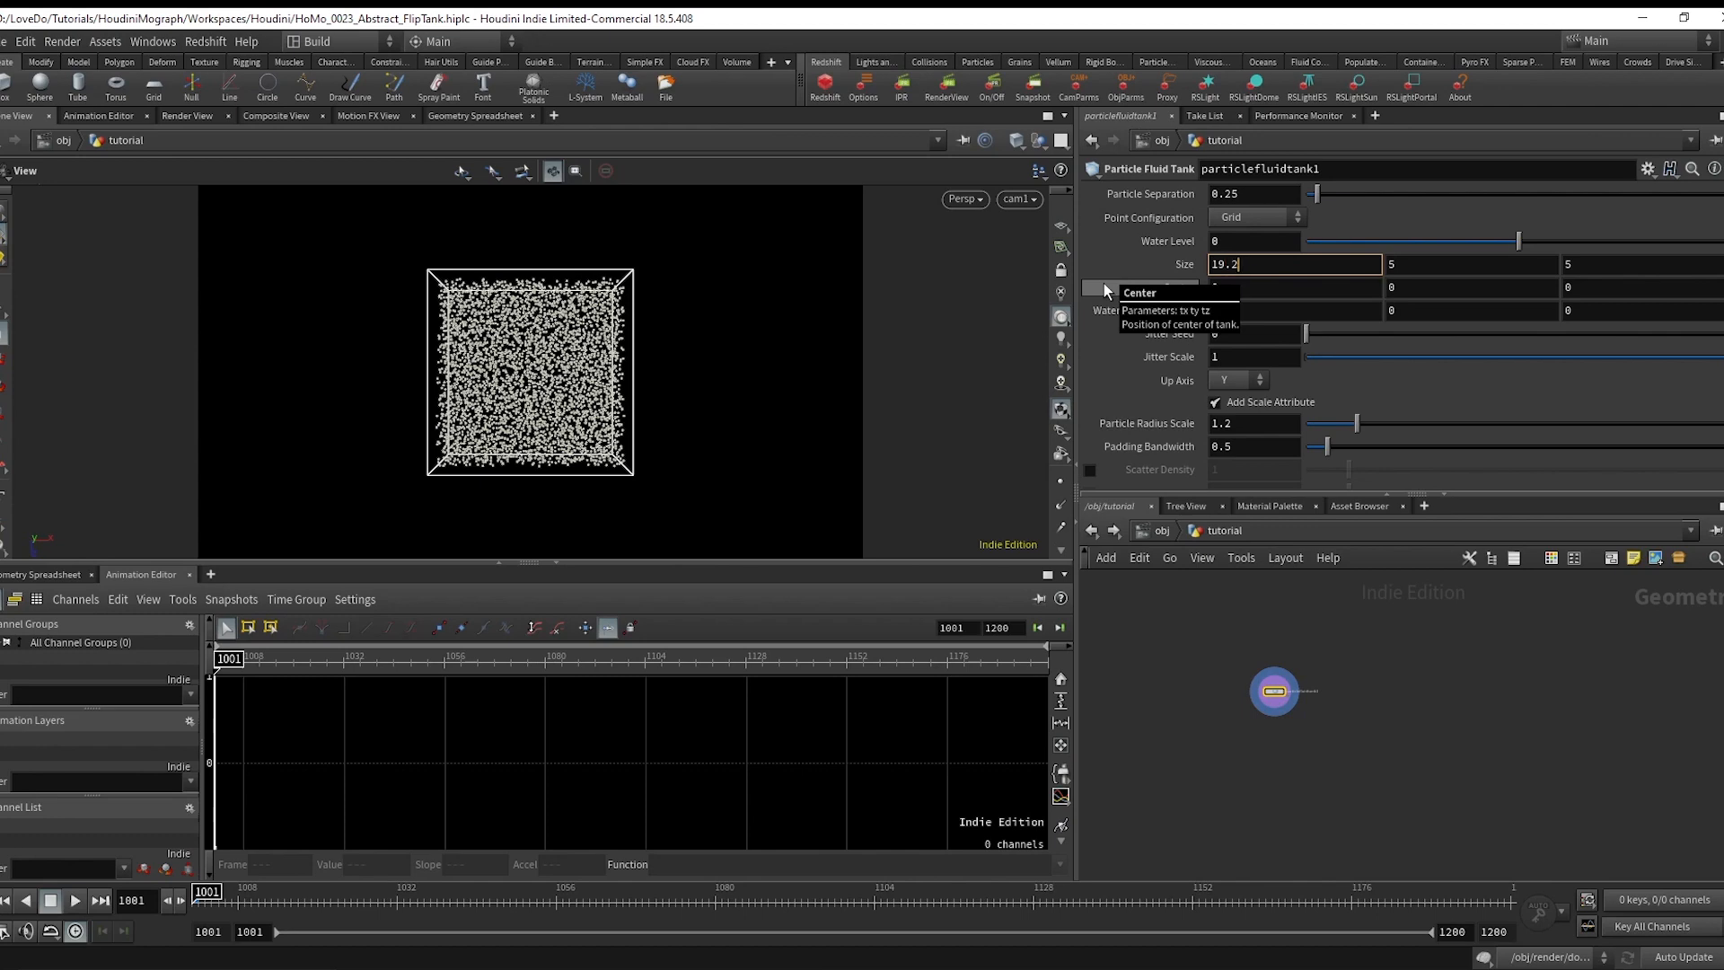
type("10.8")
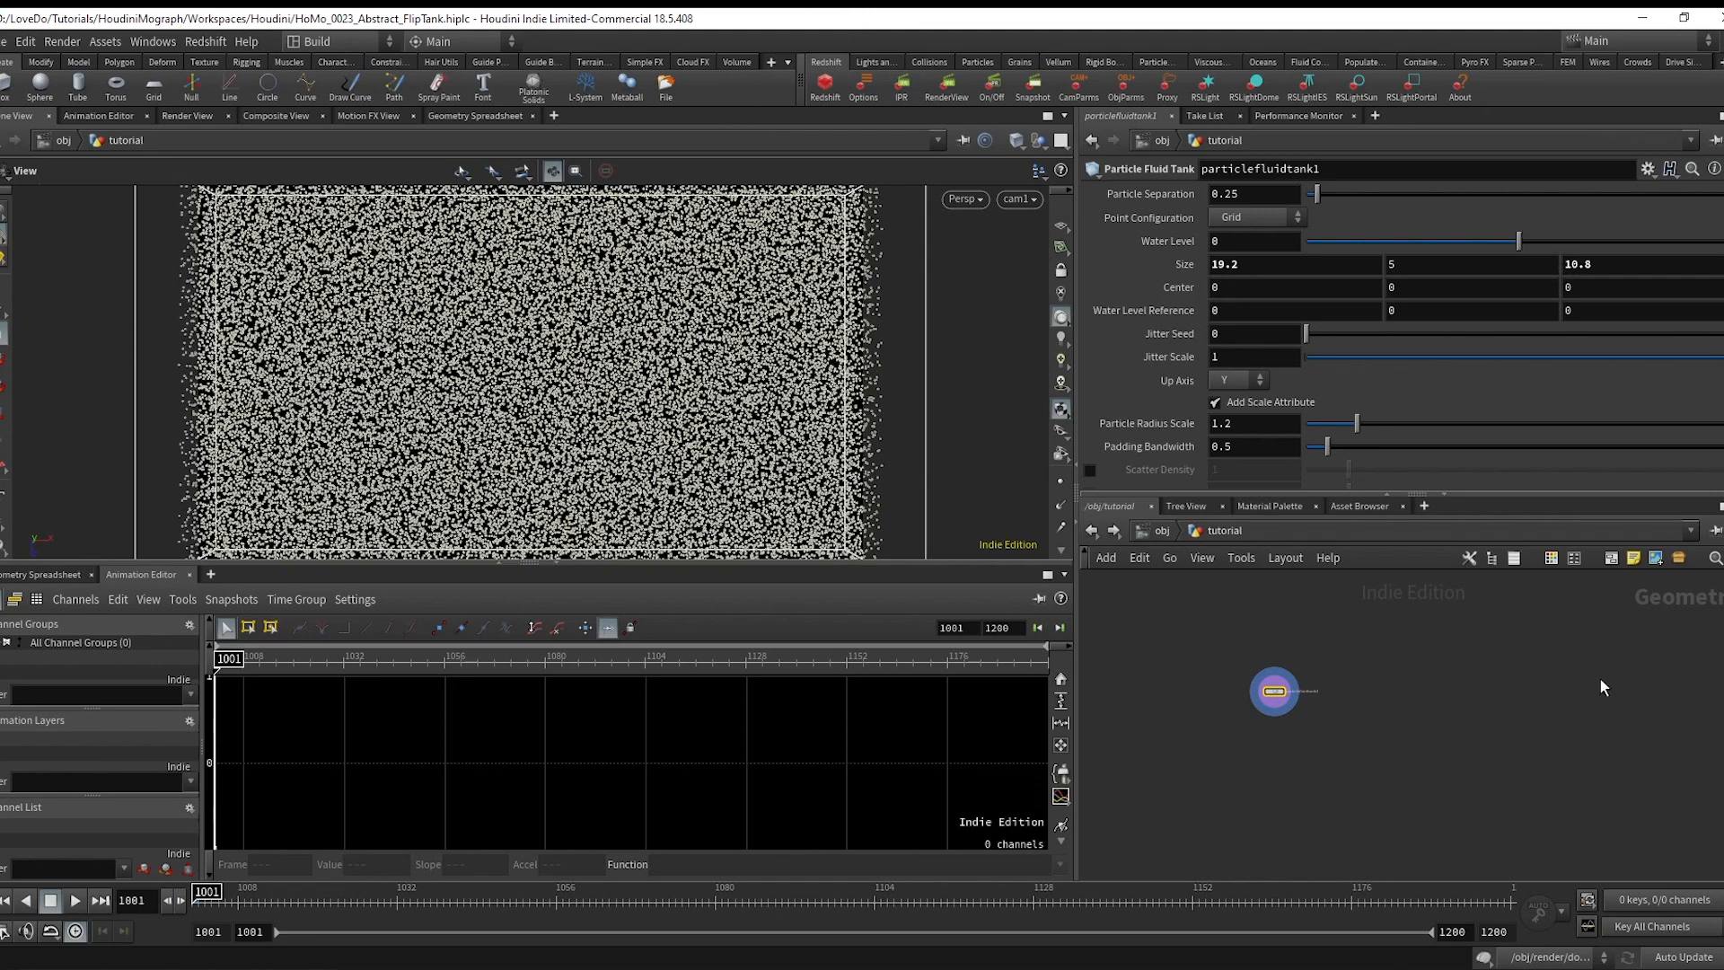
left_click(1274, 690)
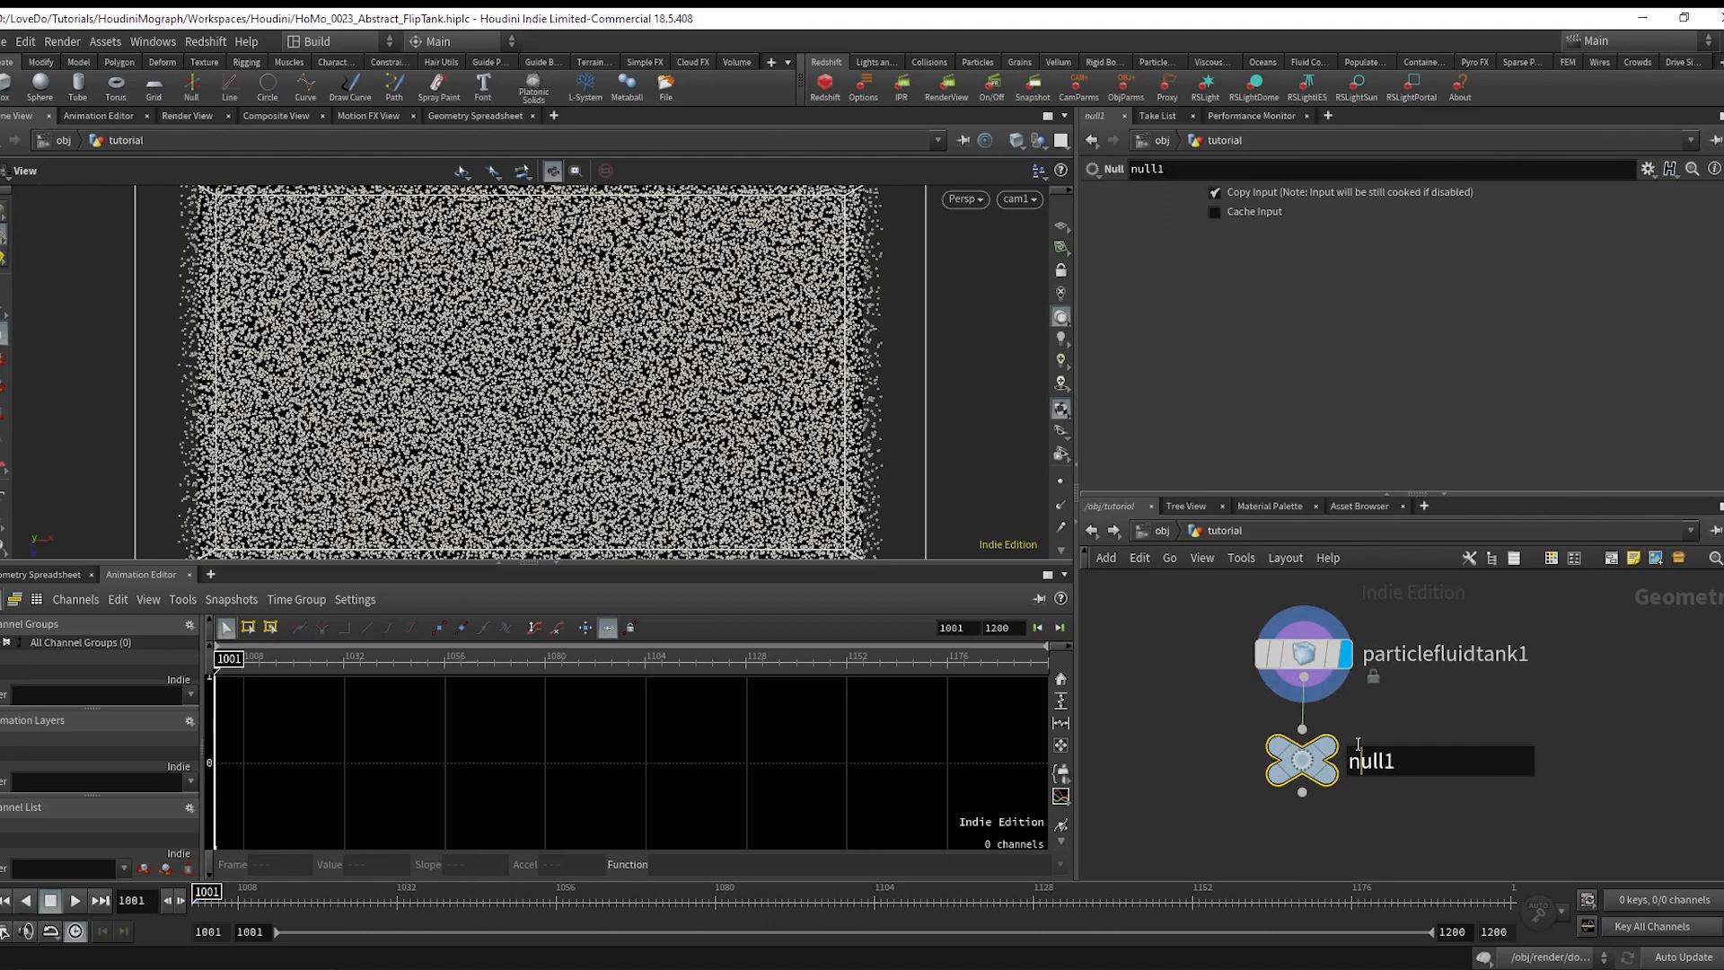
type("IN_")
type("../../")
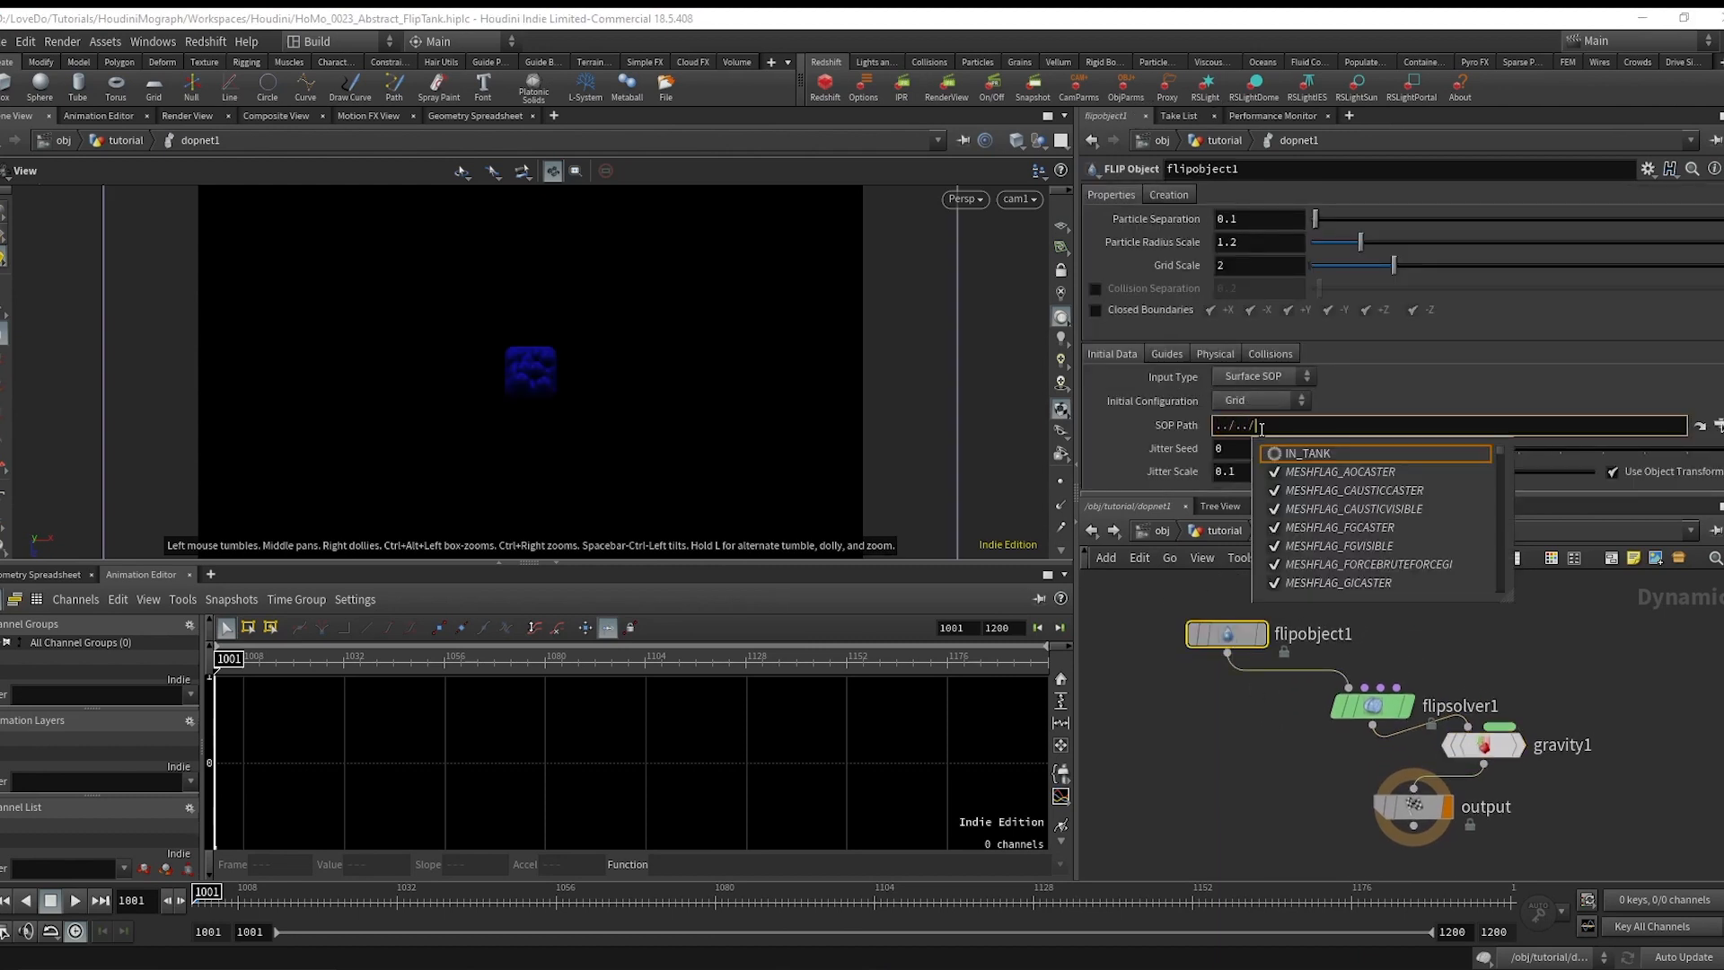
Point flipobject1 at ../../IN_TANK as a Narrow Band, show plain particles, and play briefly.
left_click(1307, 453)
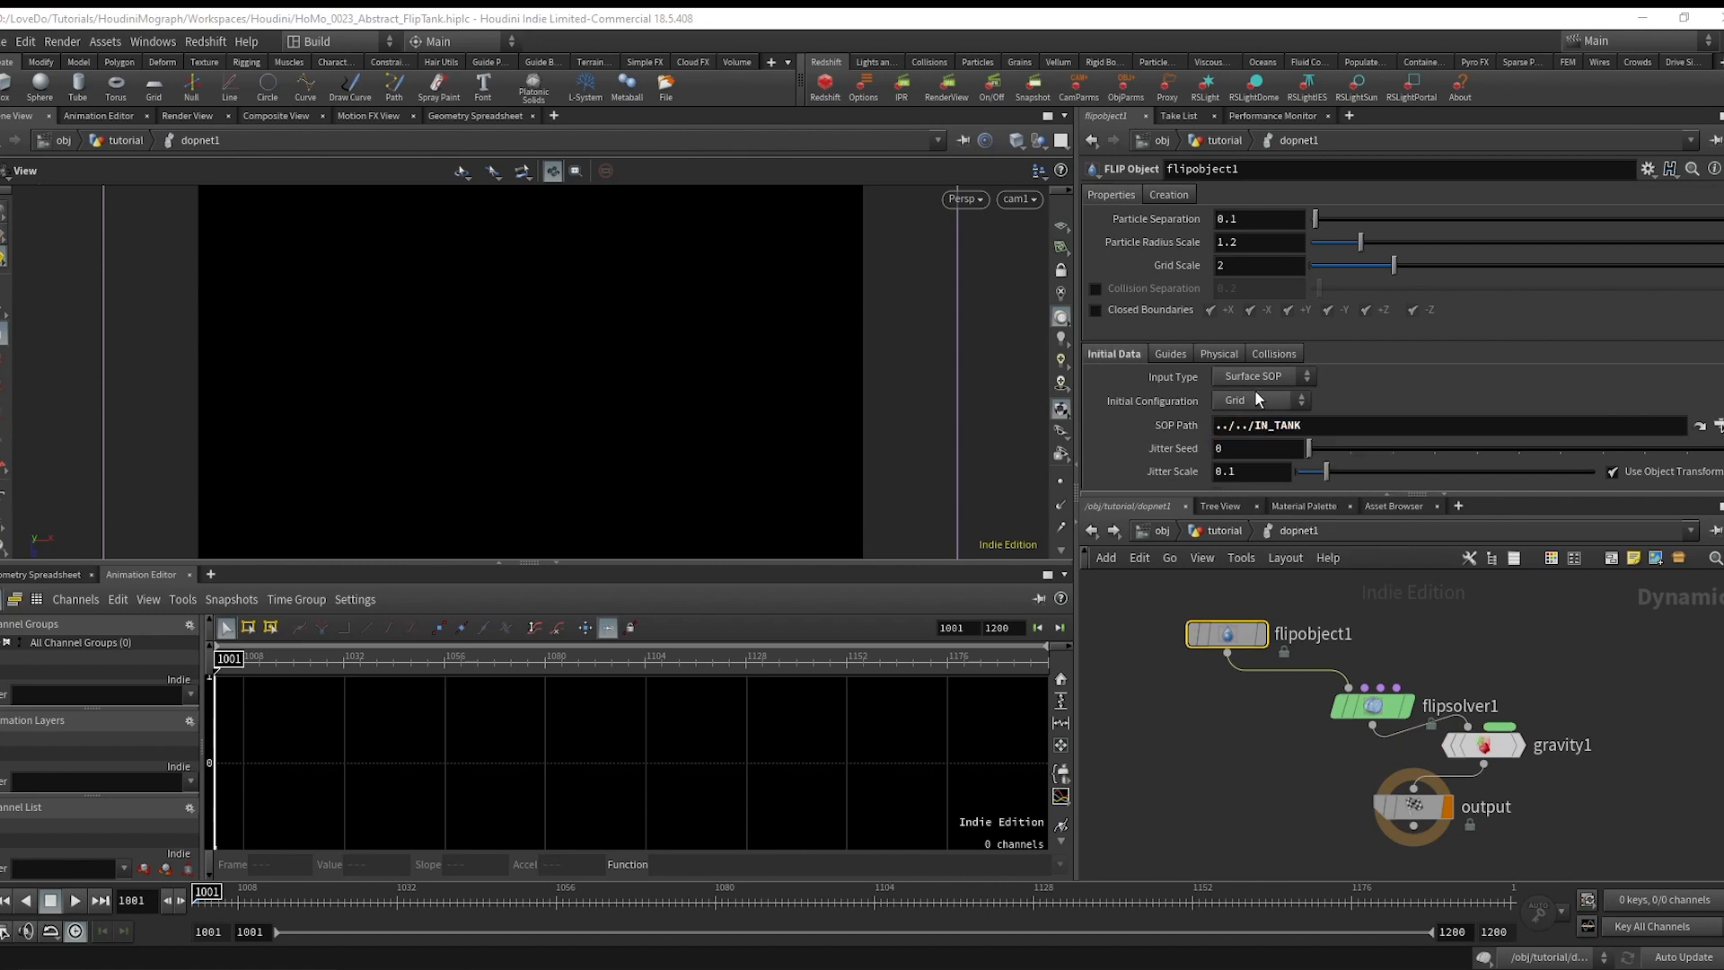
left_click(1265, 377)
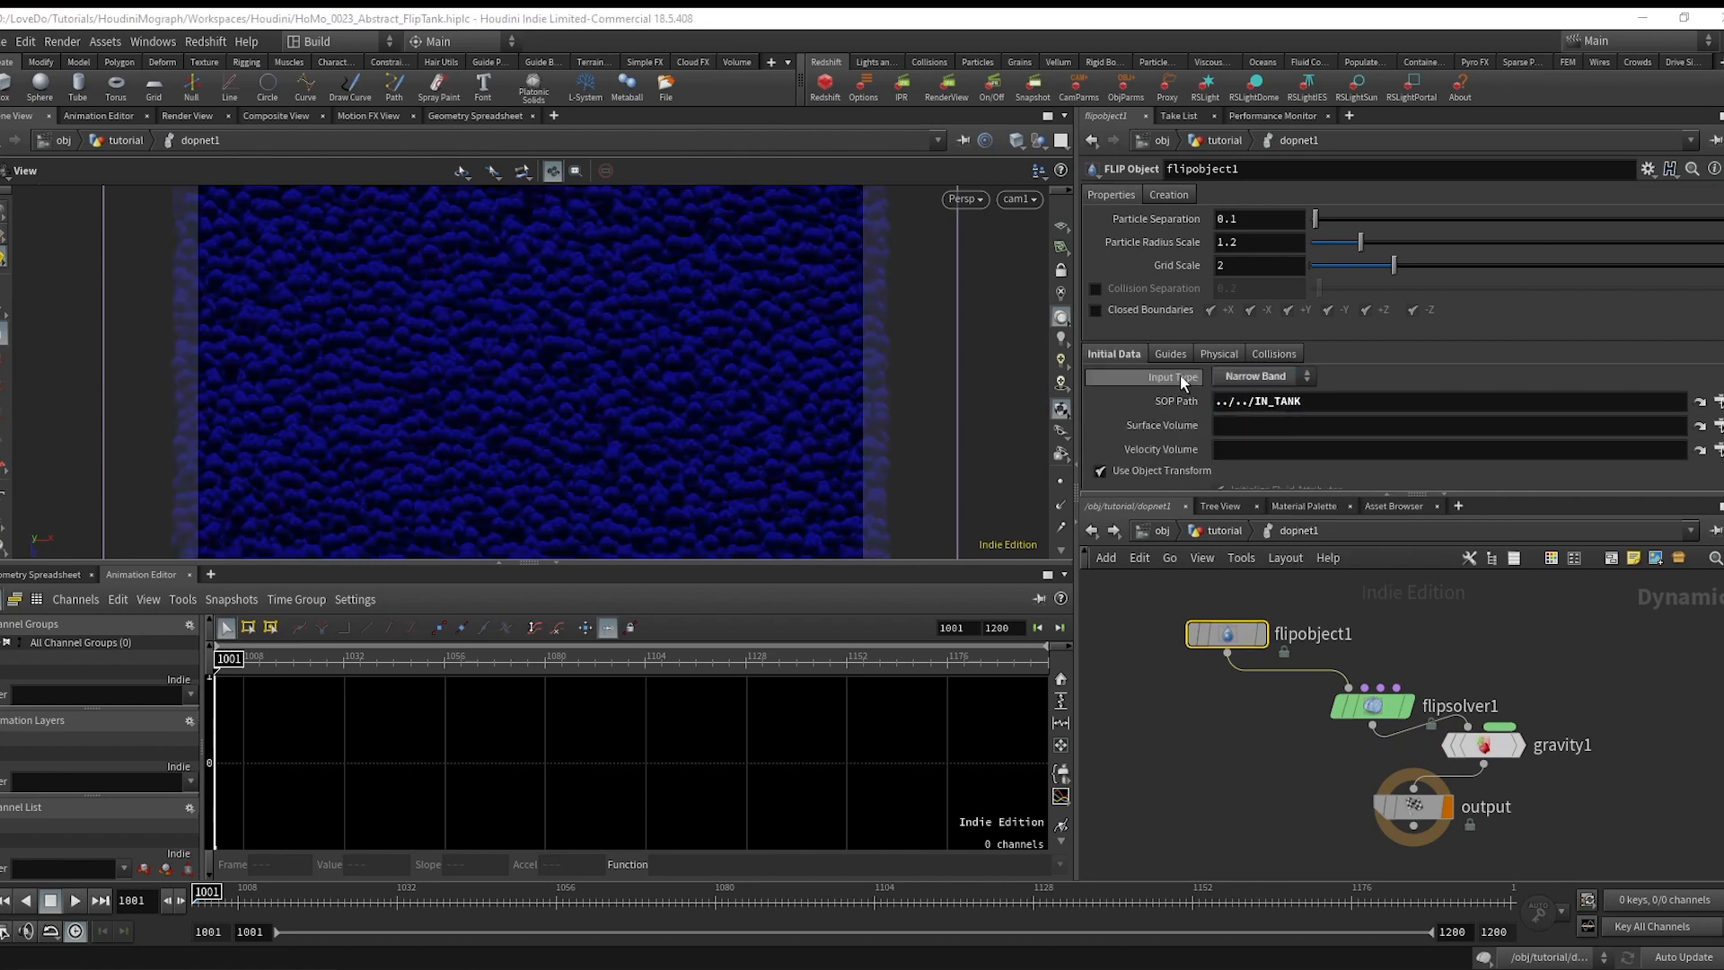
left_click(1183, 376)
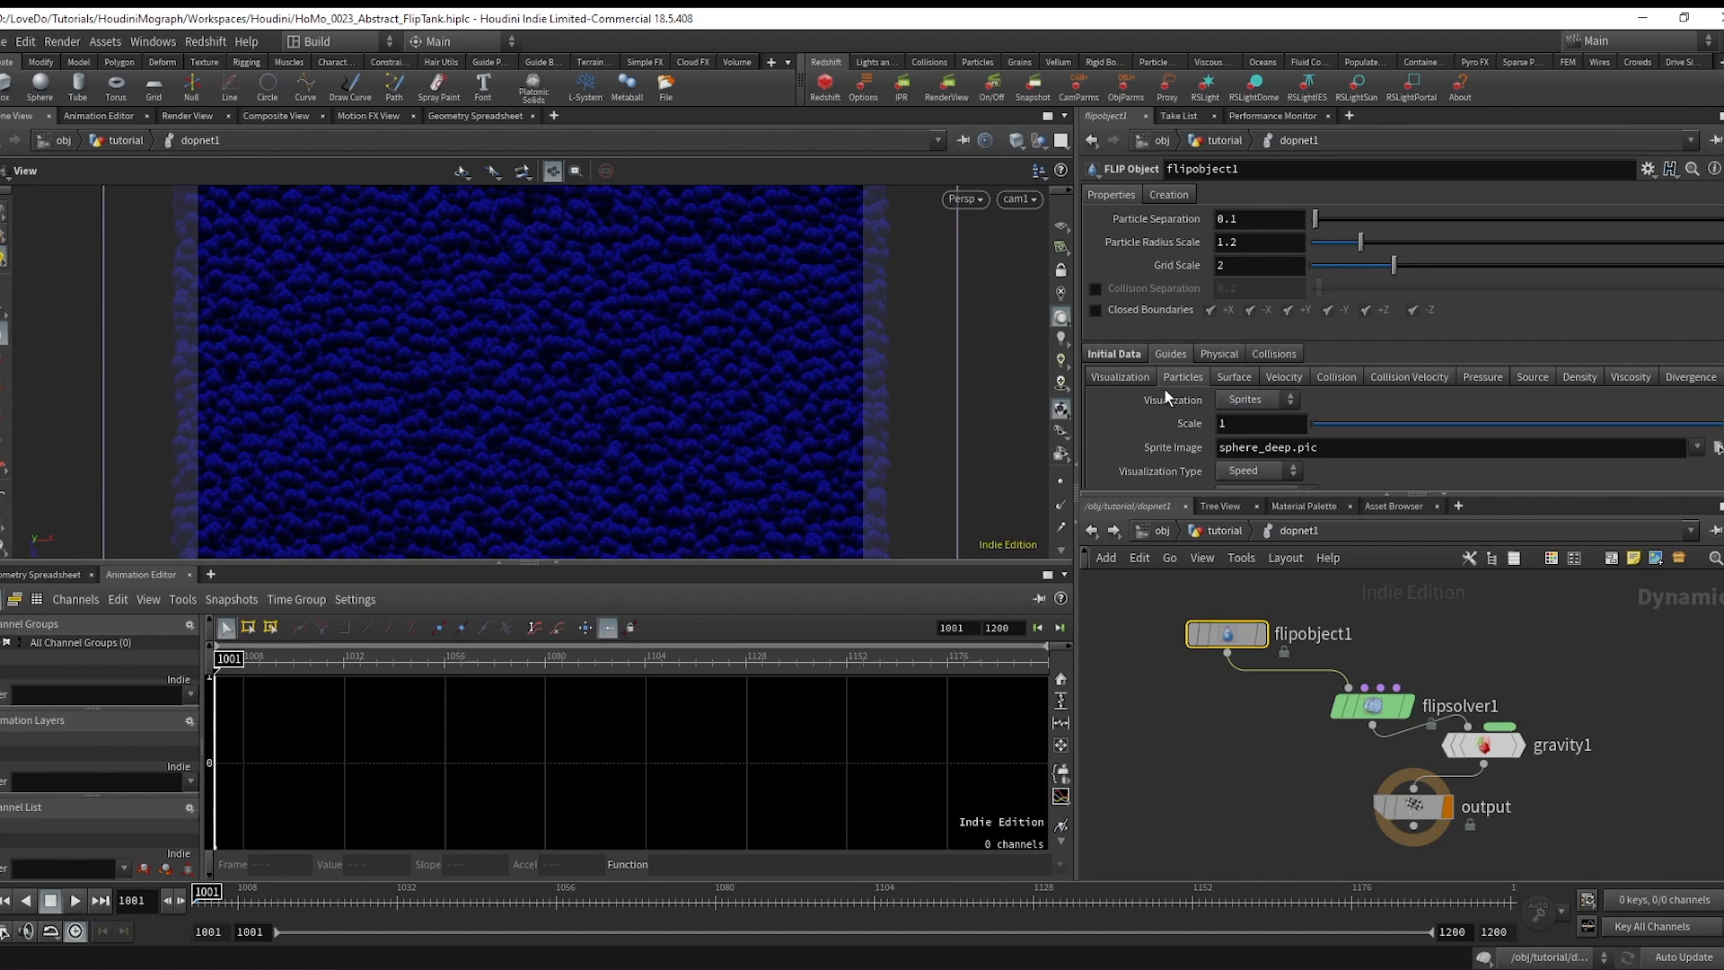
left_click(1258, 398)
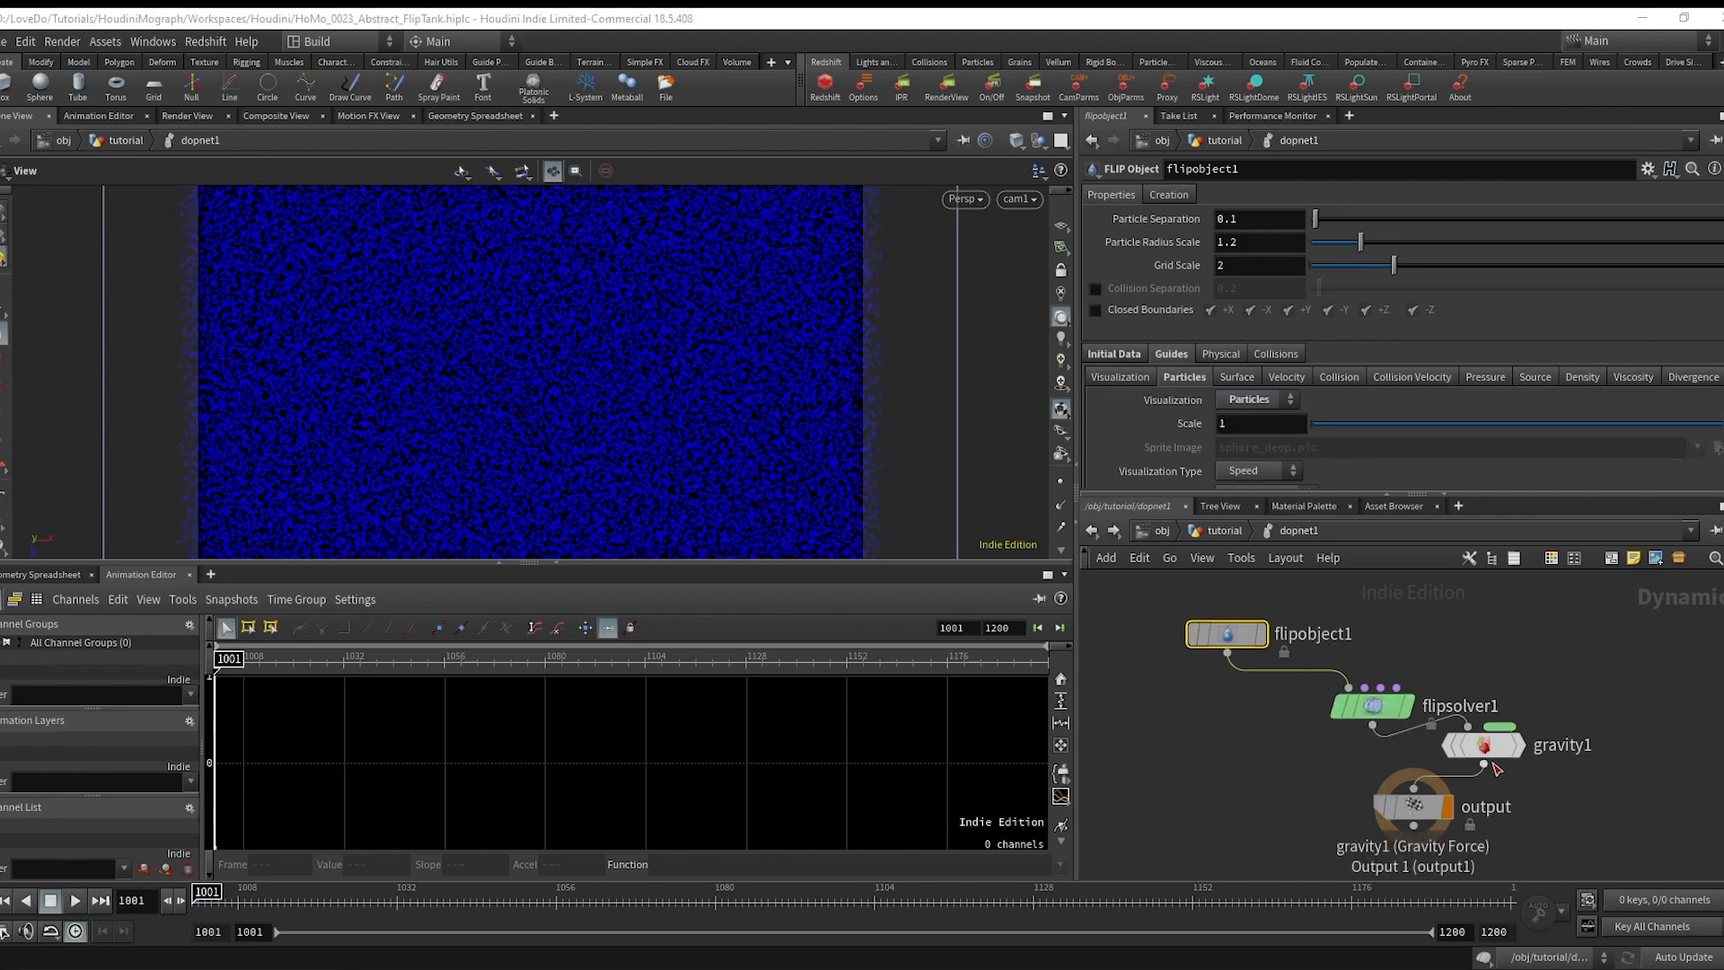
left_click(74, 900)
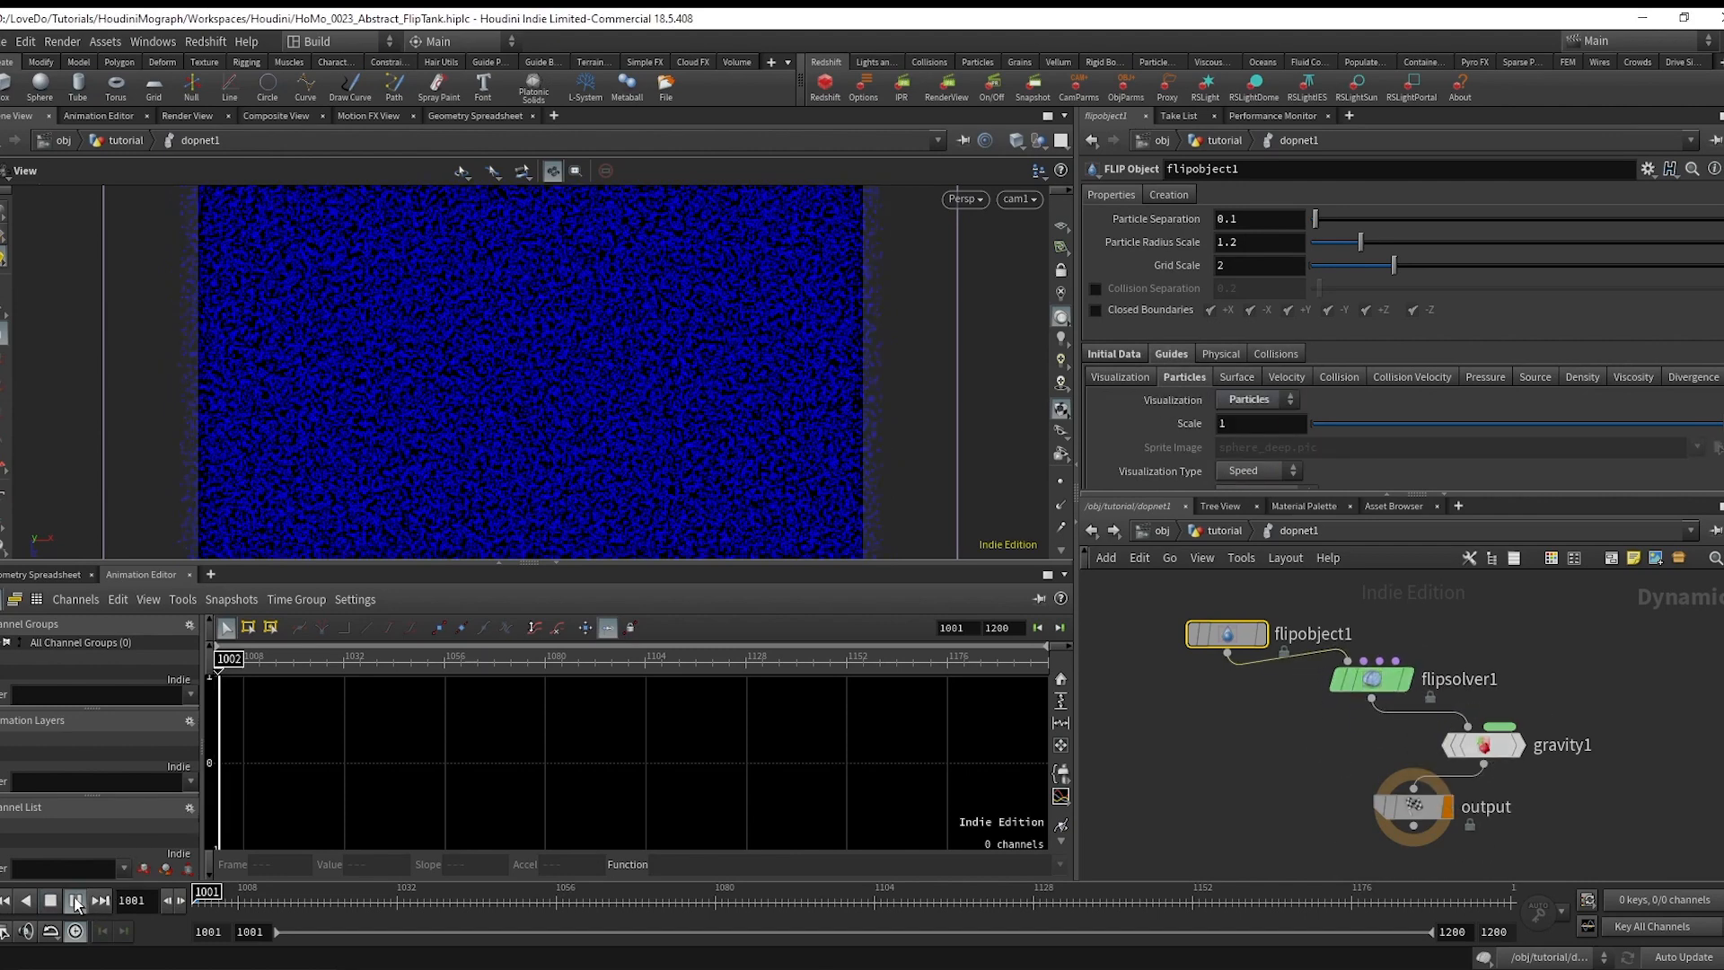
left_click(75, 901)
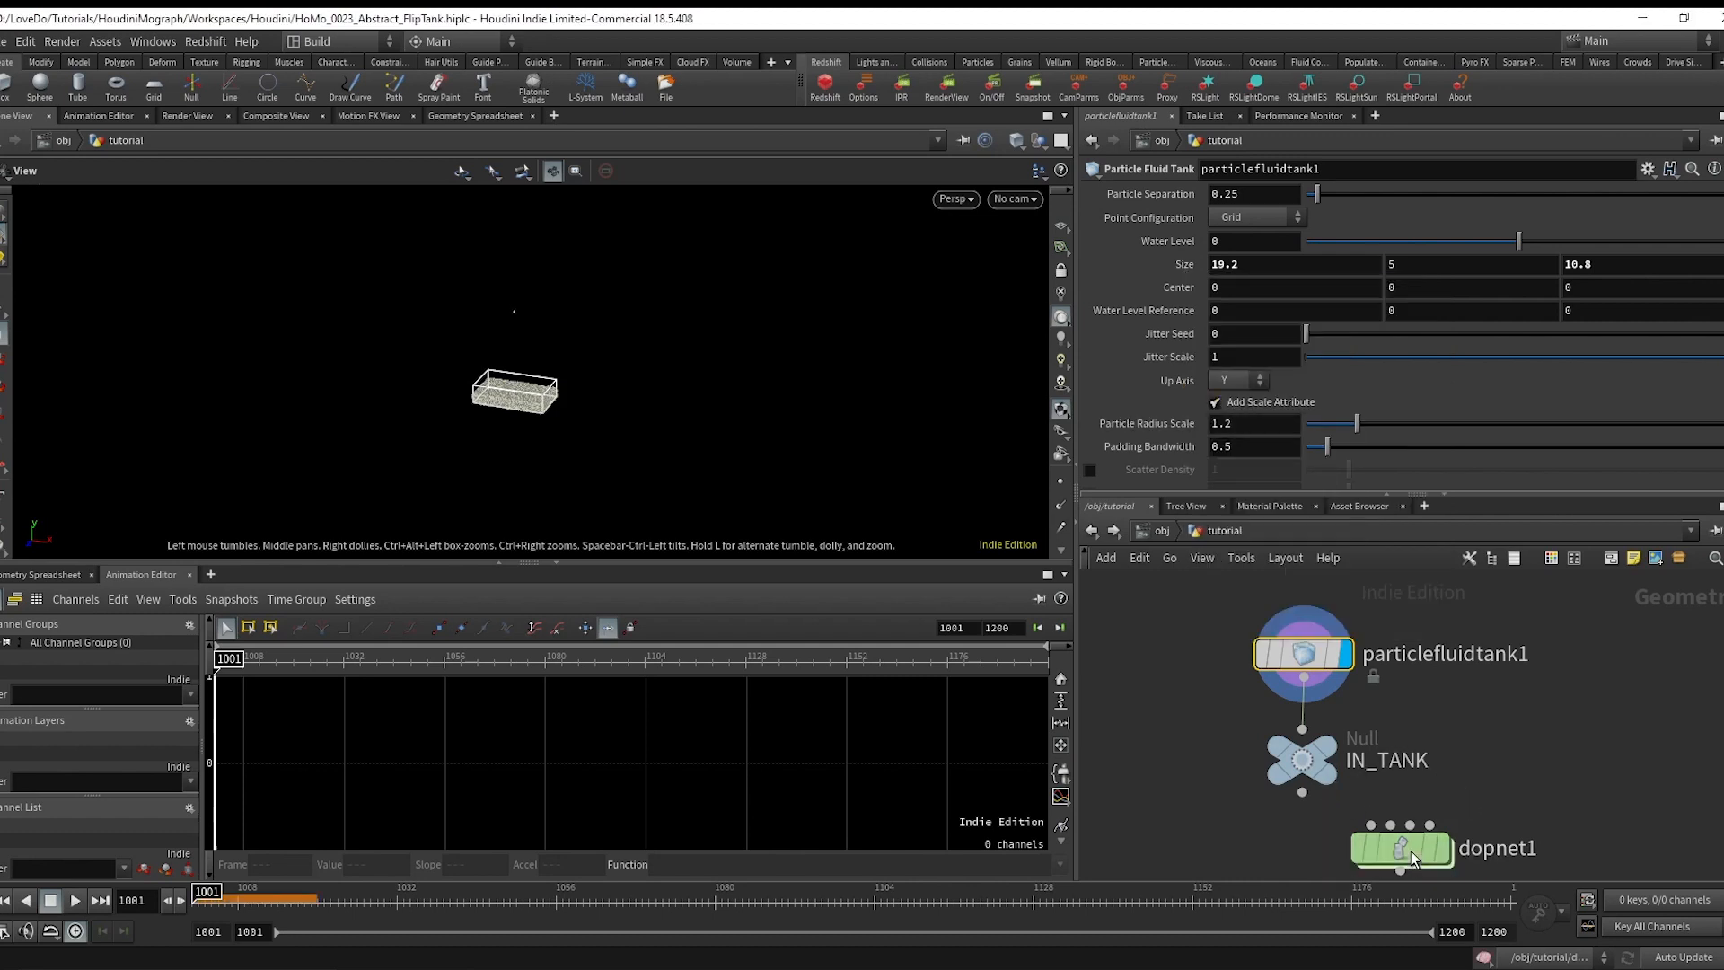
Link flipsolver1 Box Size and particle separation to the tank, enable Closed Boundaries, and play.
double_click(1402, 856)
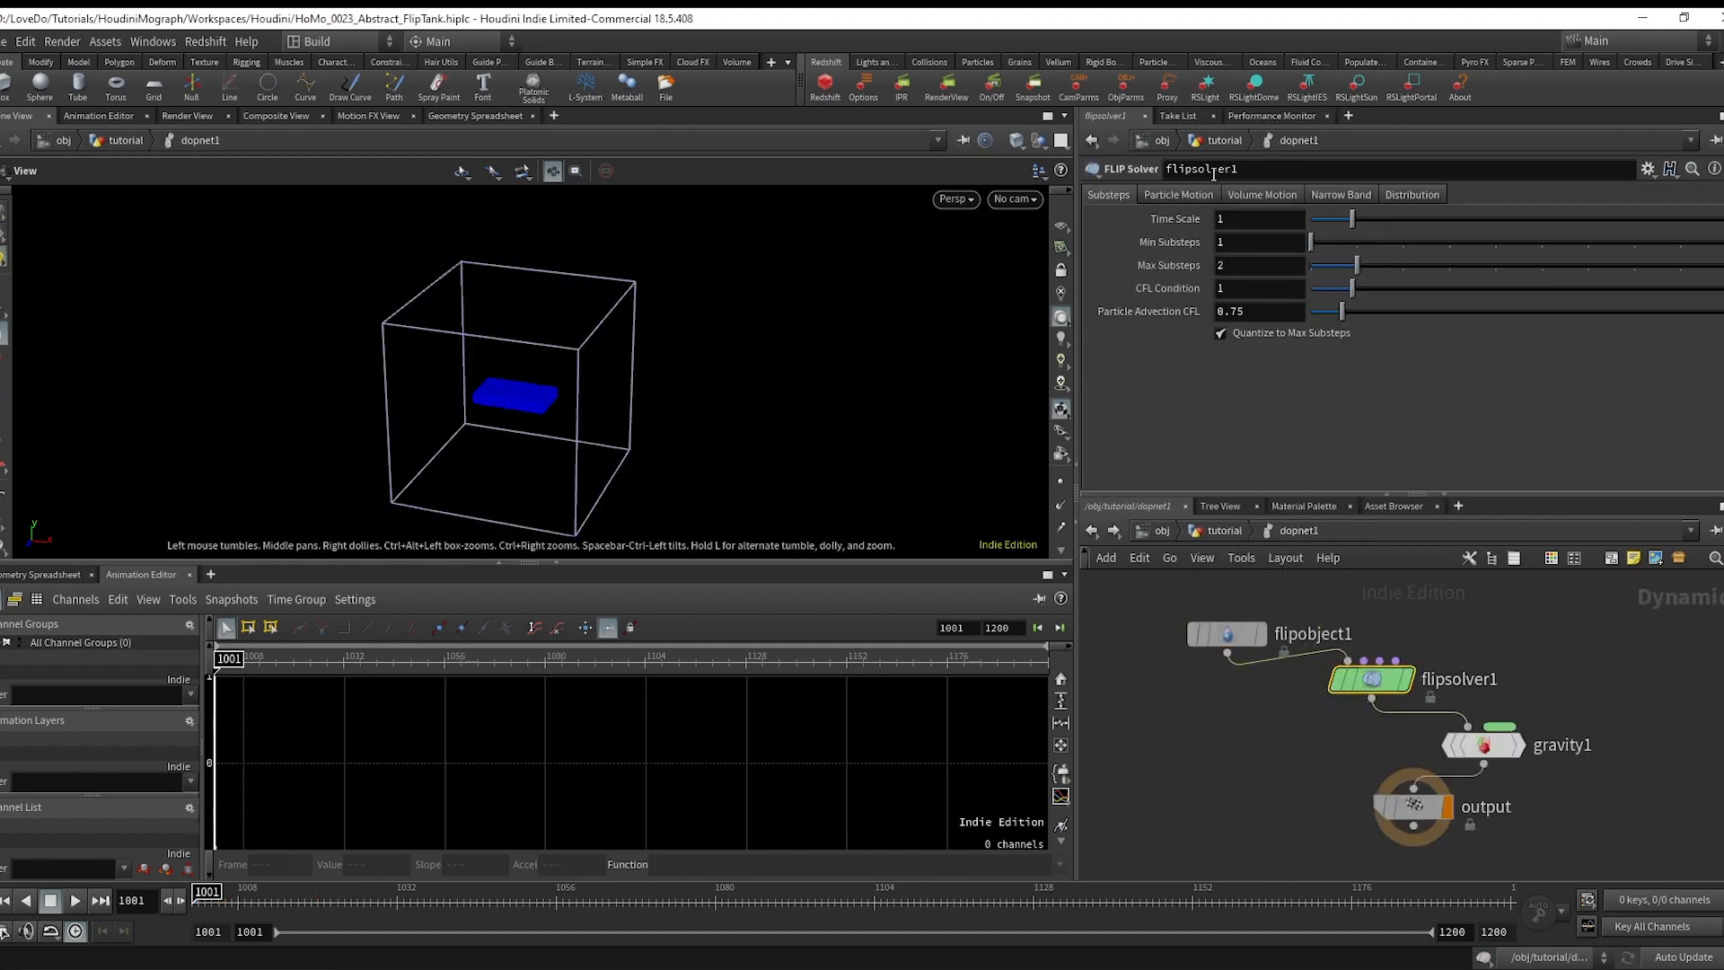
left_click(1263, 195)
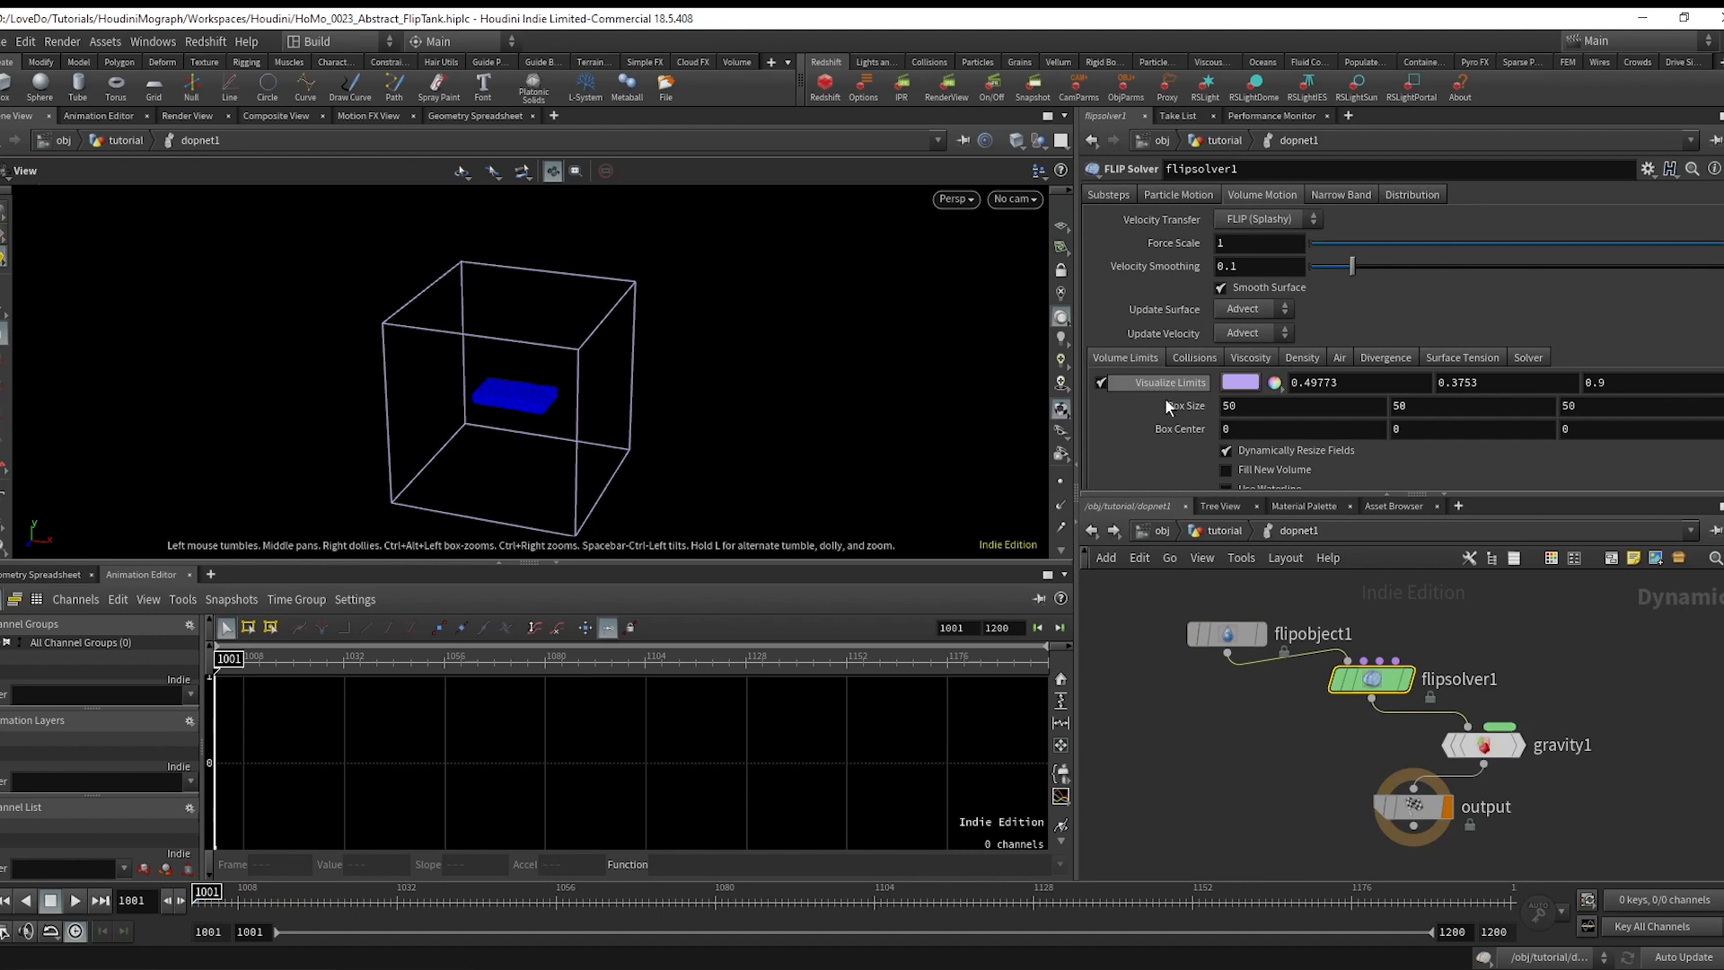
right_click(1216, 406)
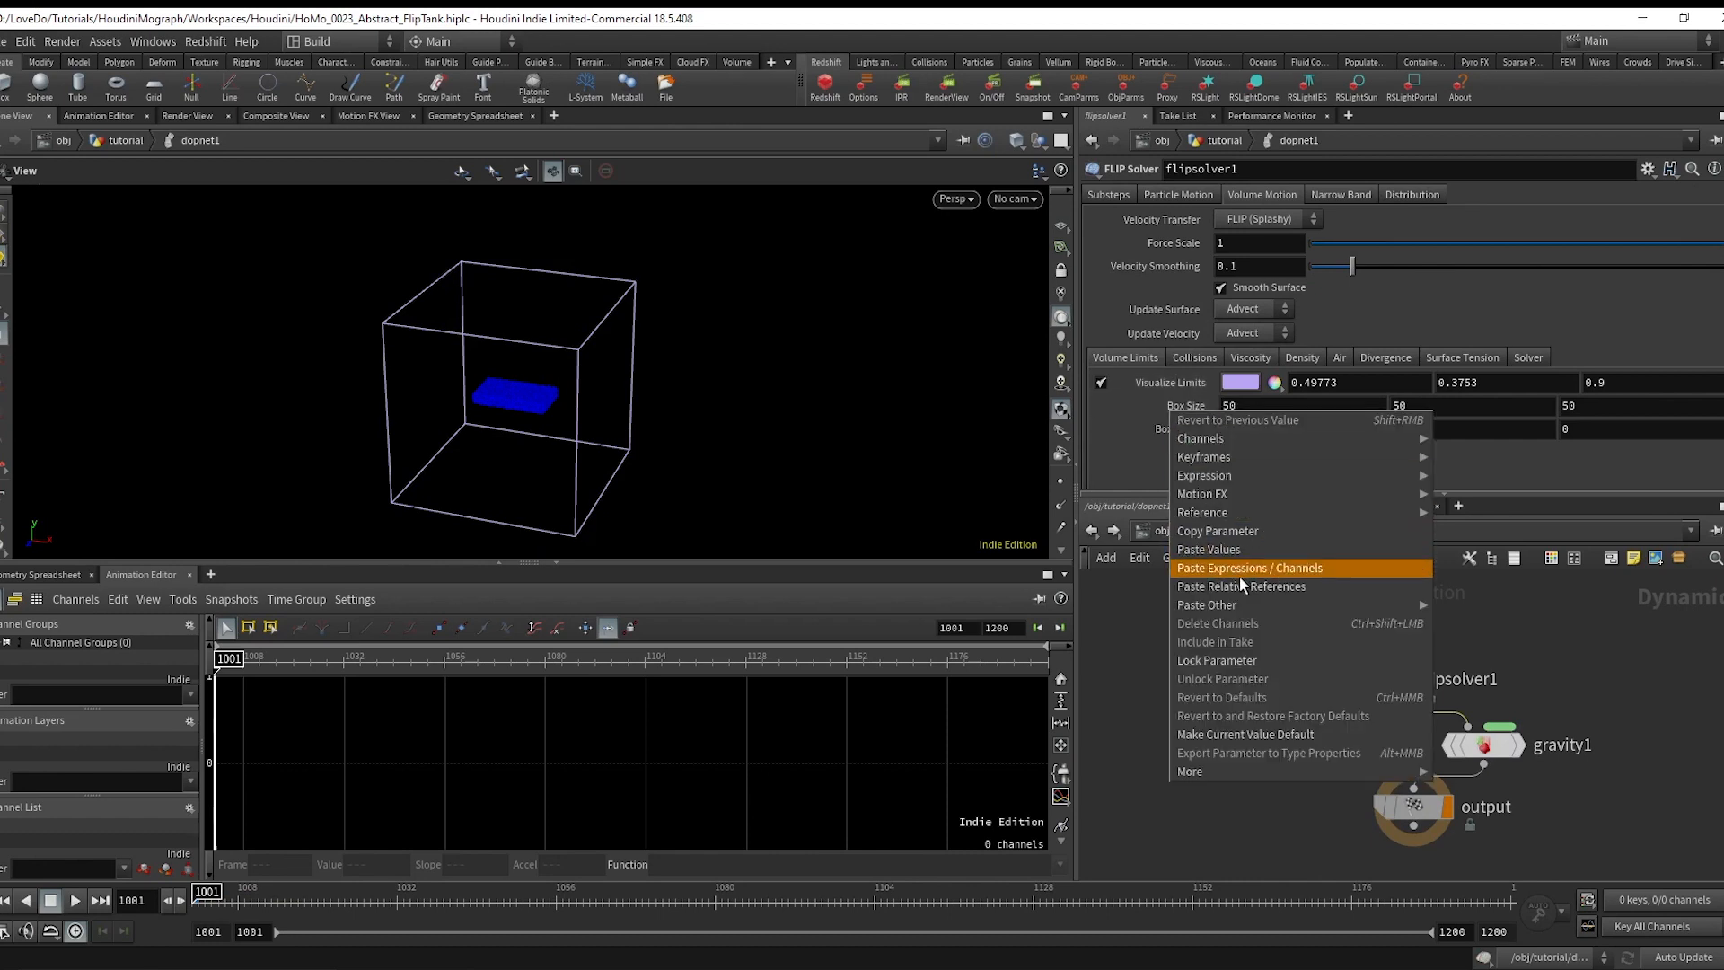
left_click(1251, 568)
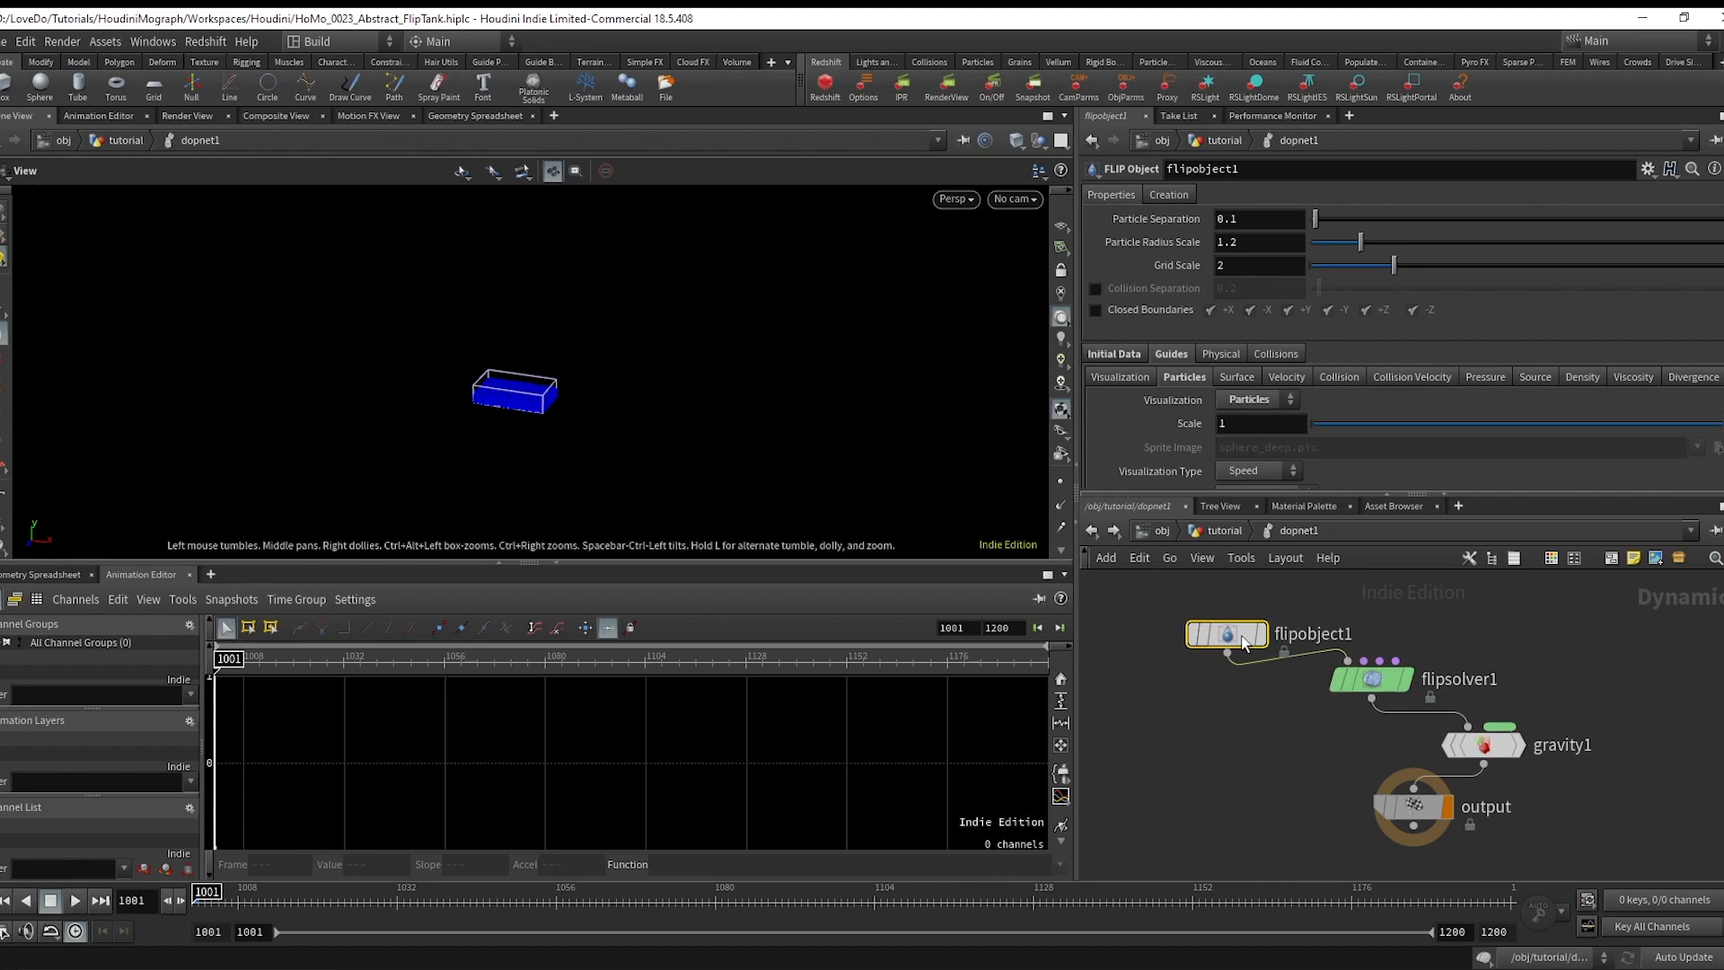
right_click(1151, 217)
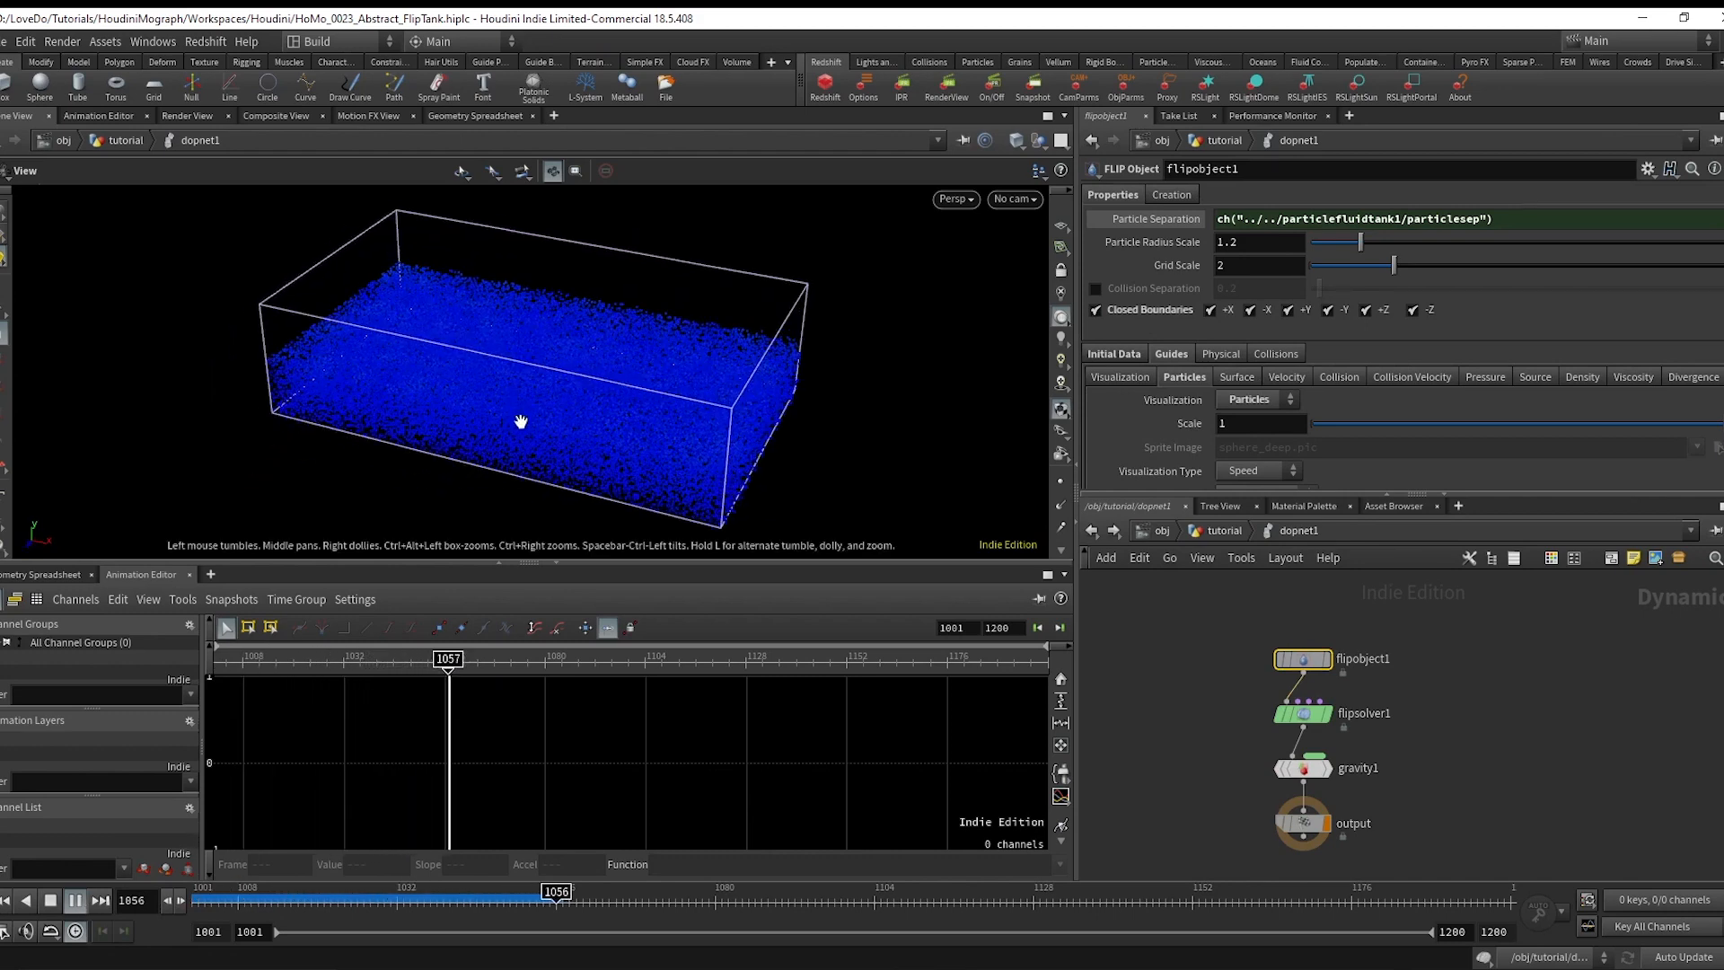
left_click(75, 901)
type("curln")
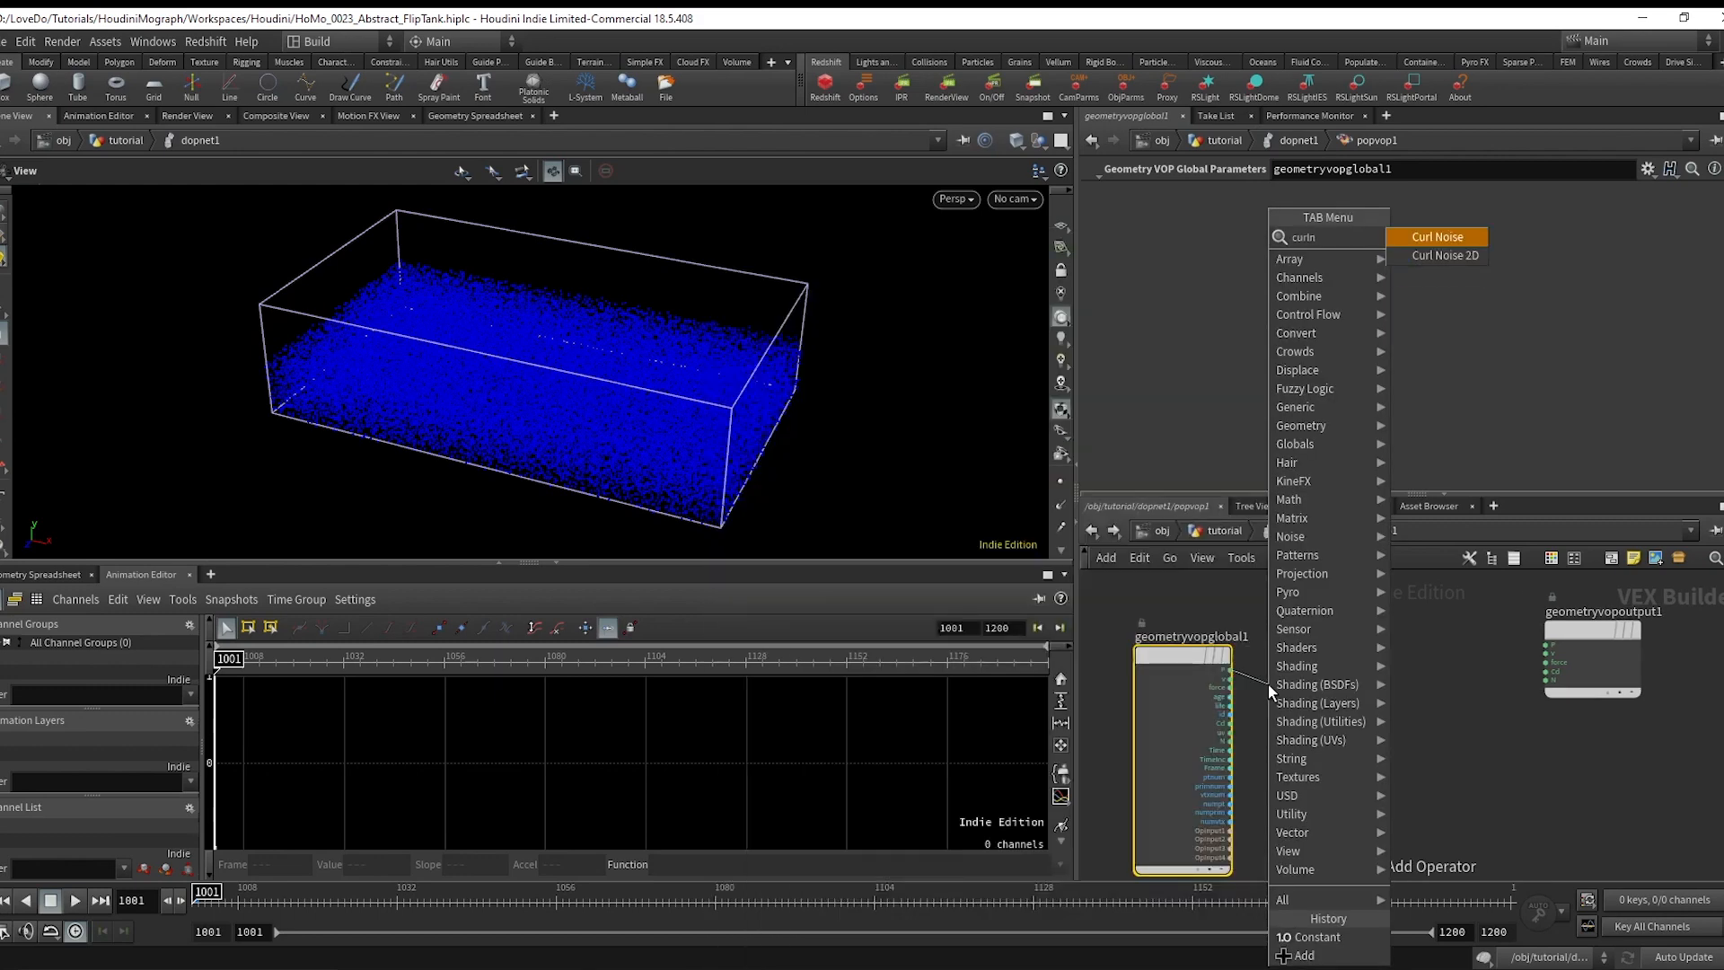
Add a Curl Noise in popvop1 with promoted inputs and set its Offset to $F.
left_click(1436, 237)
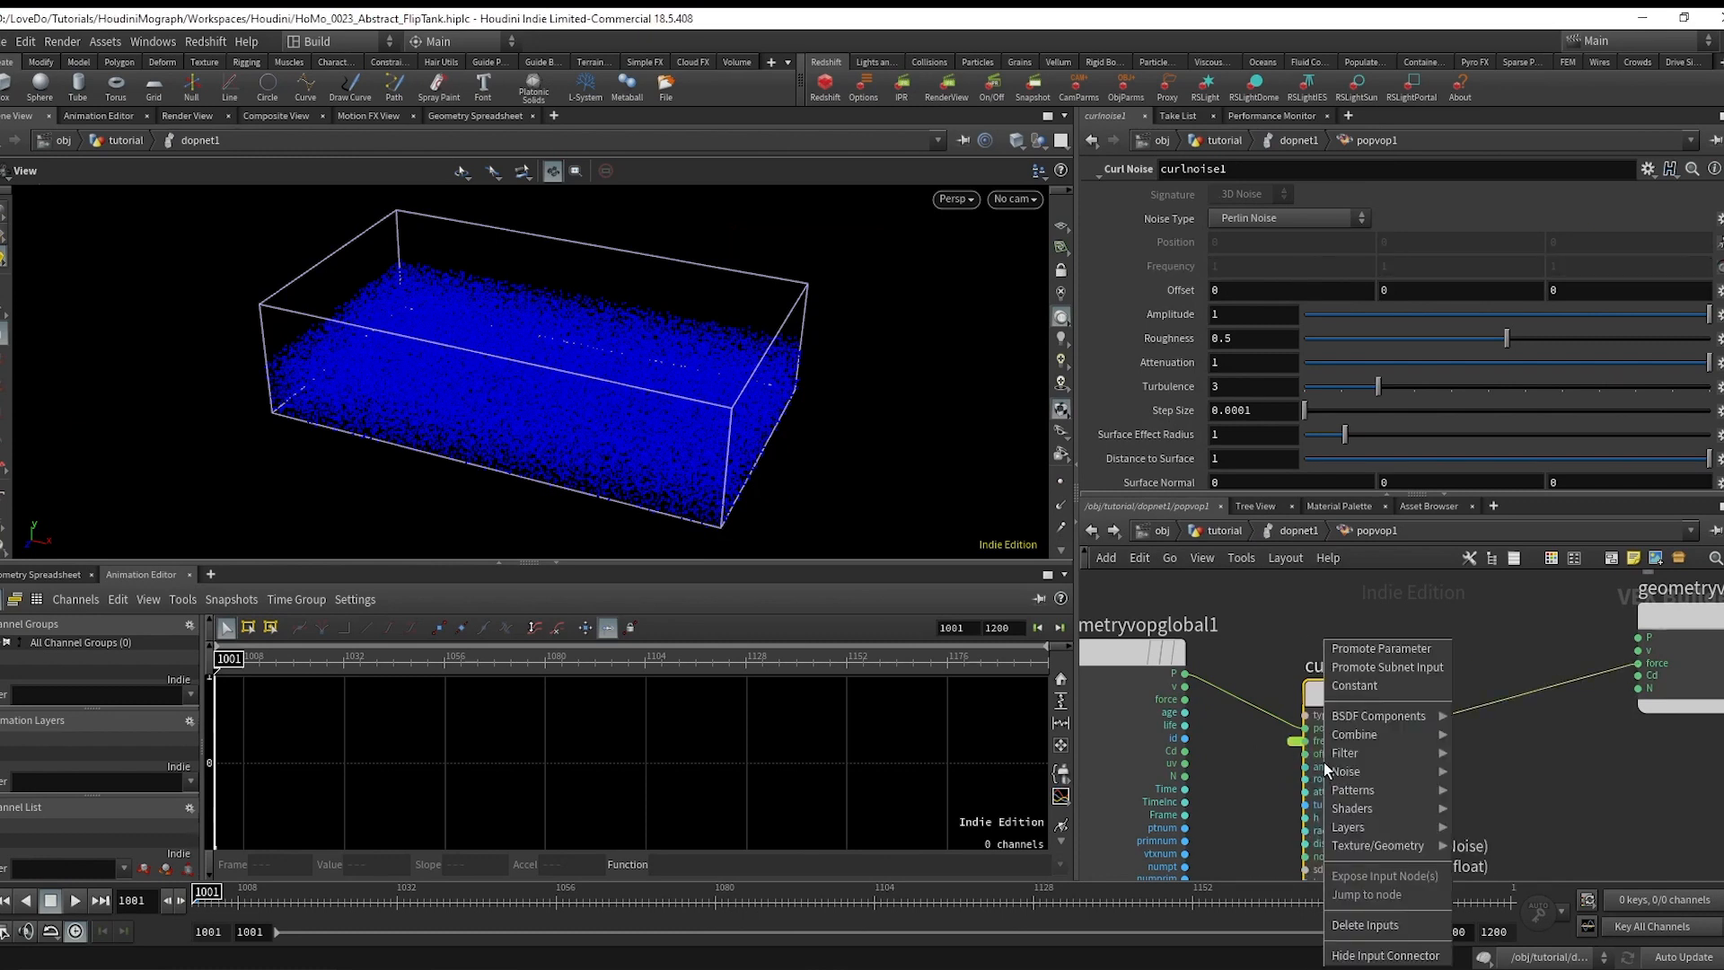
left_click(1344, 771)
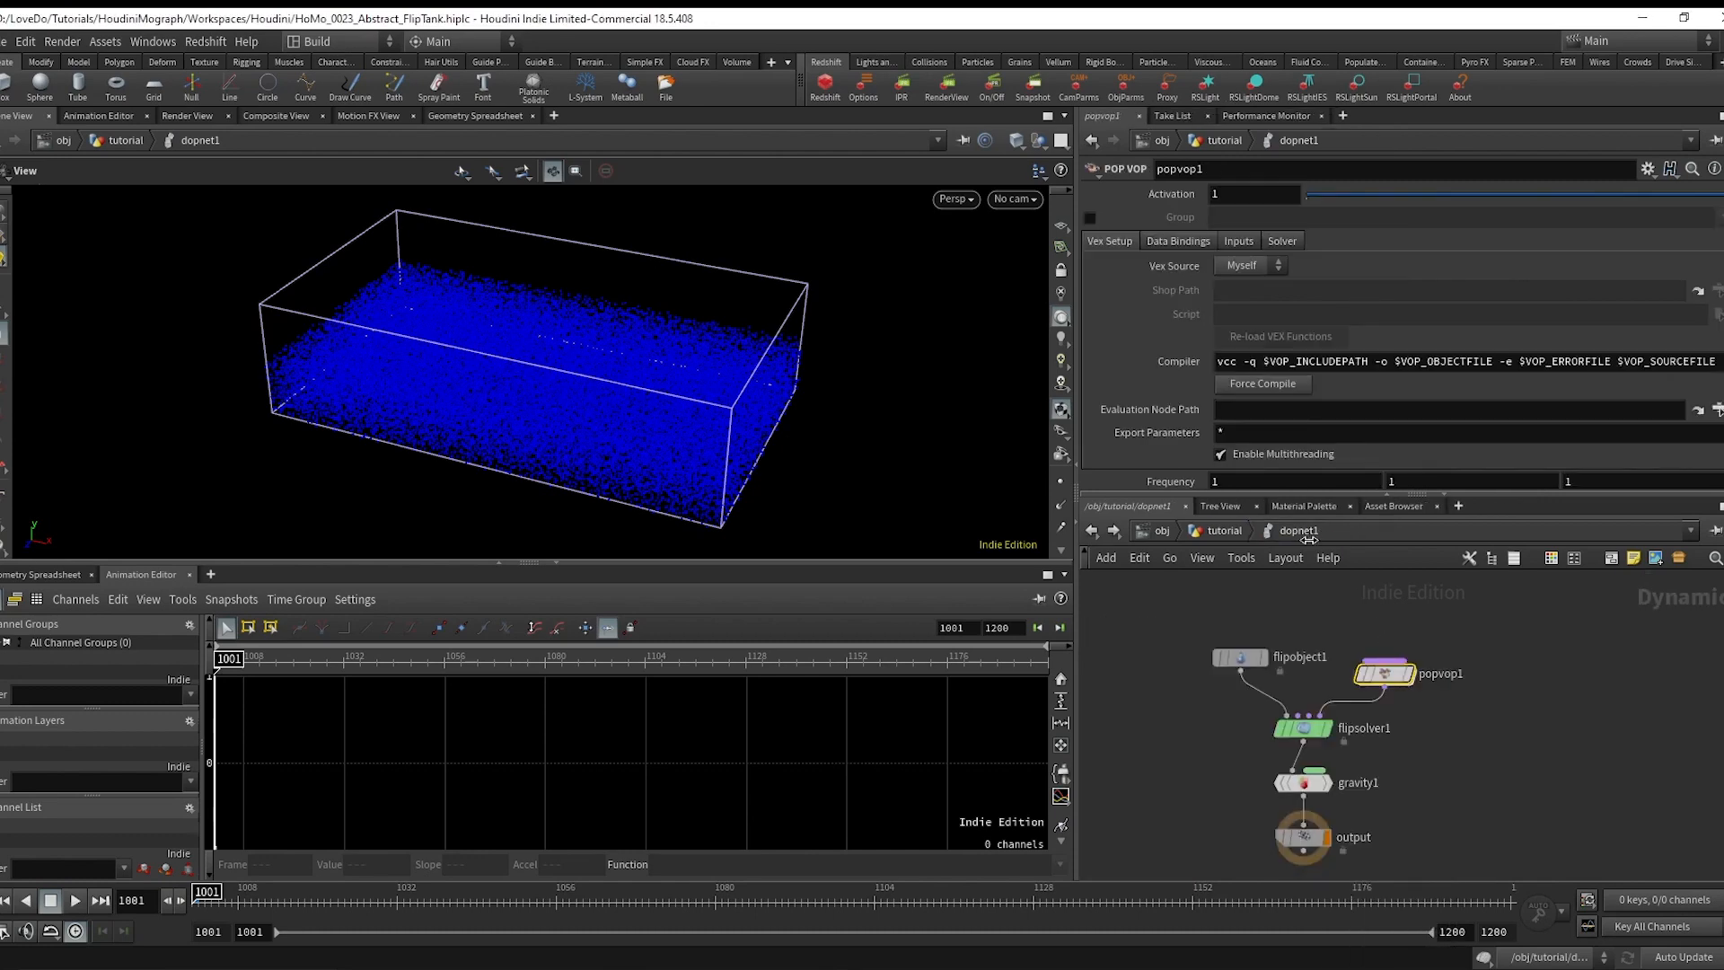
scroll("down", 3)
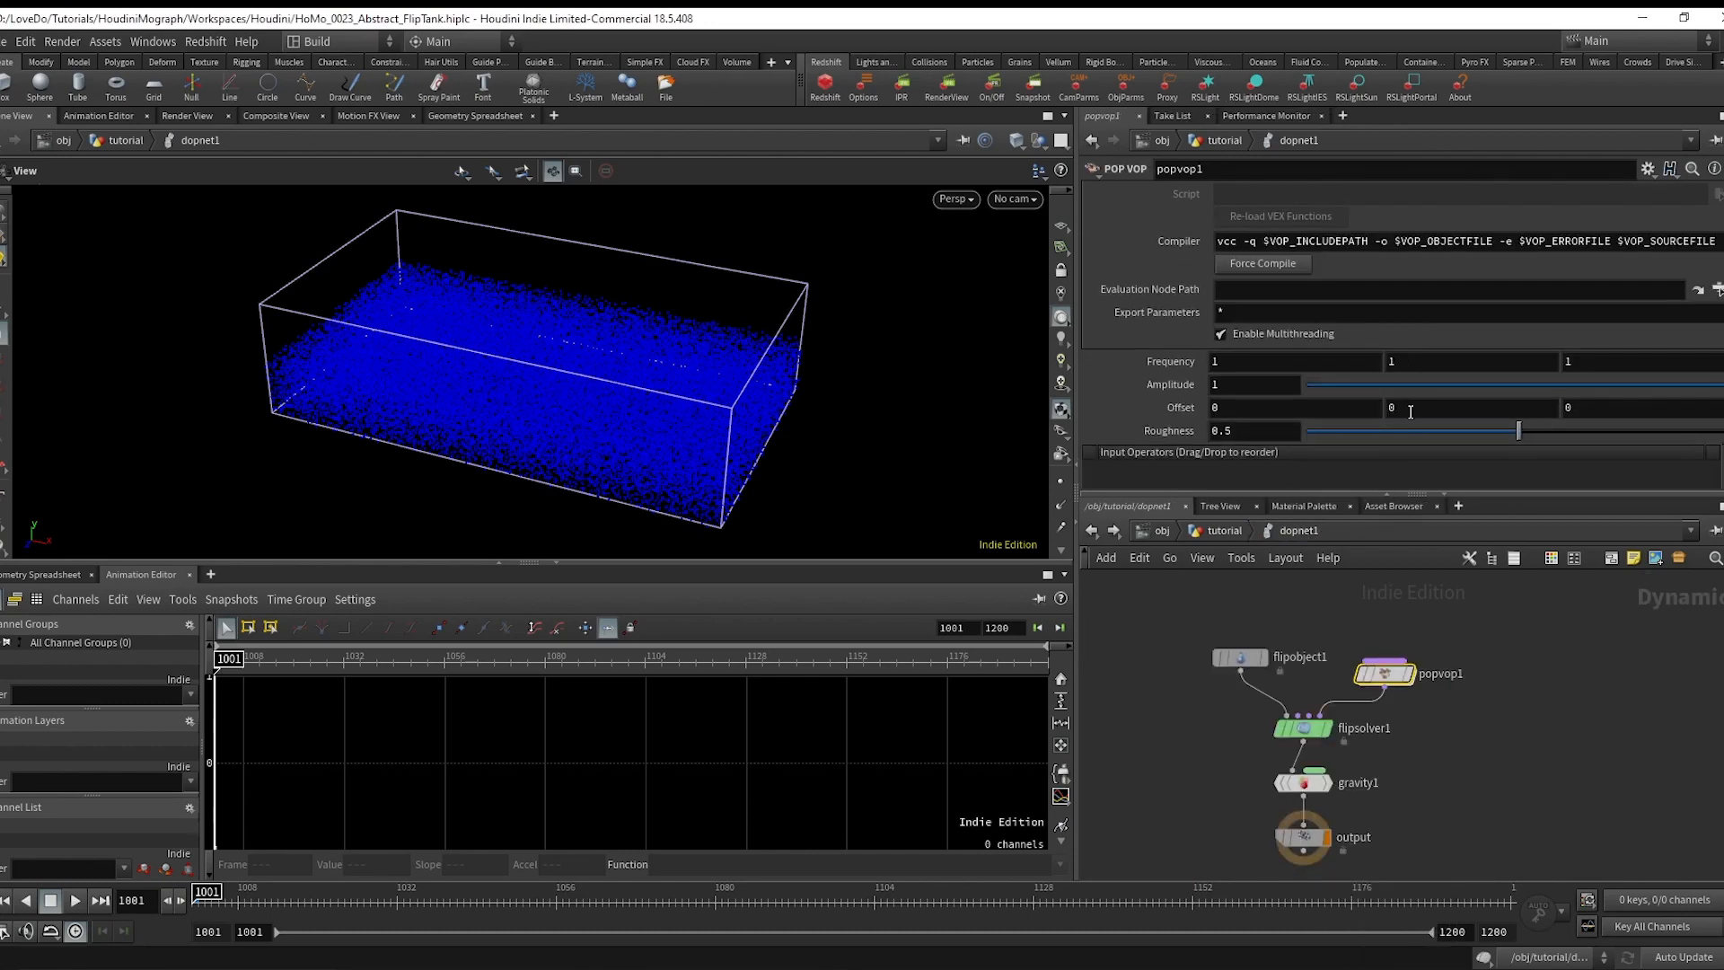
type("$F")
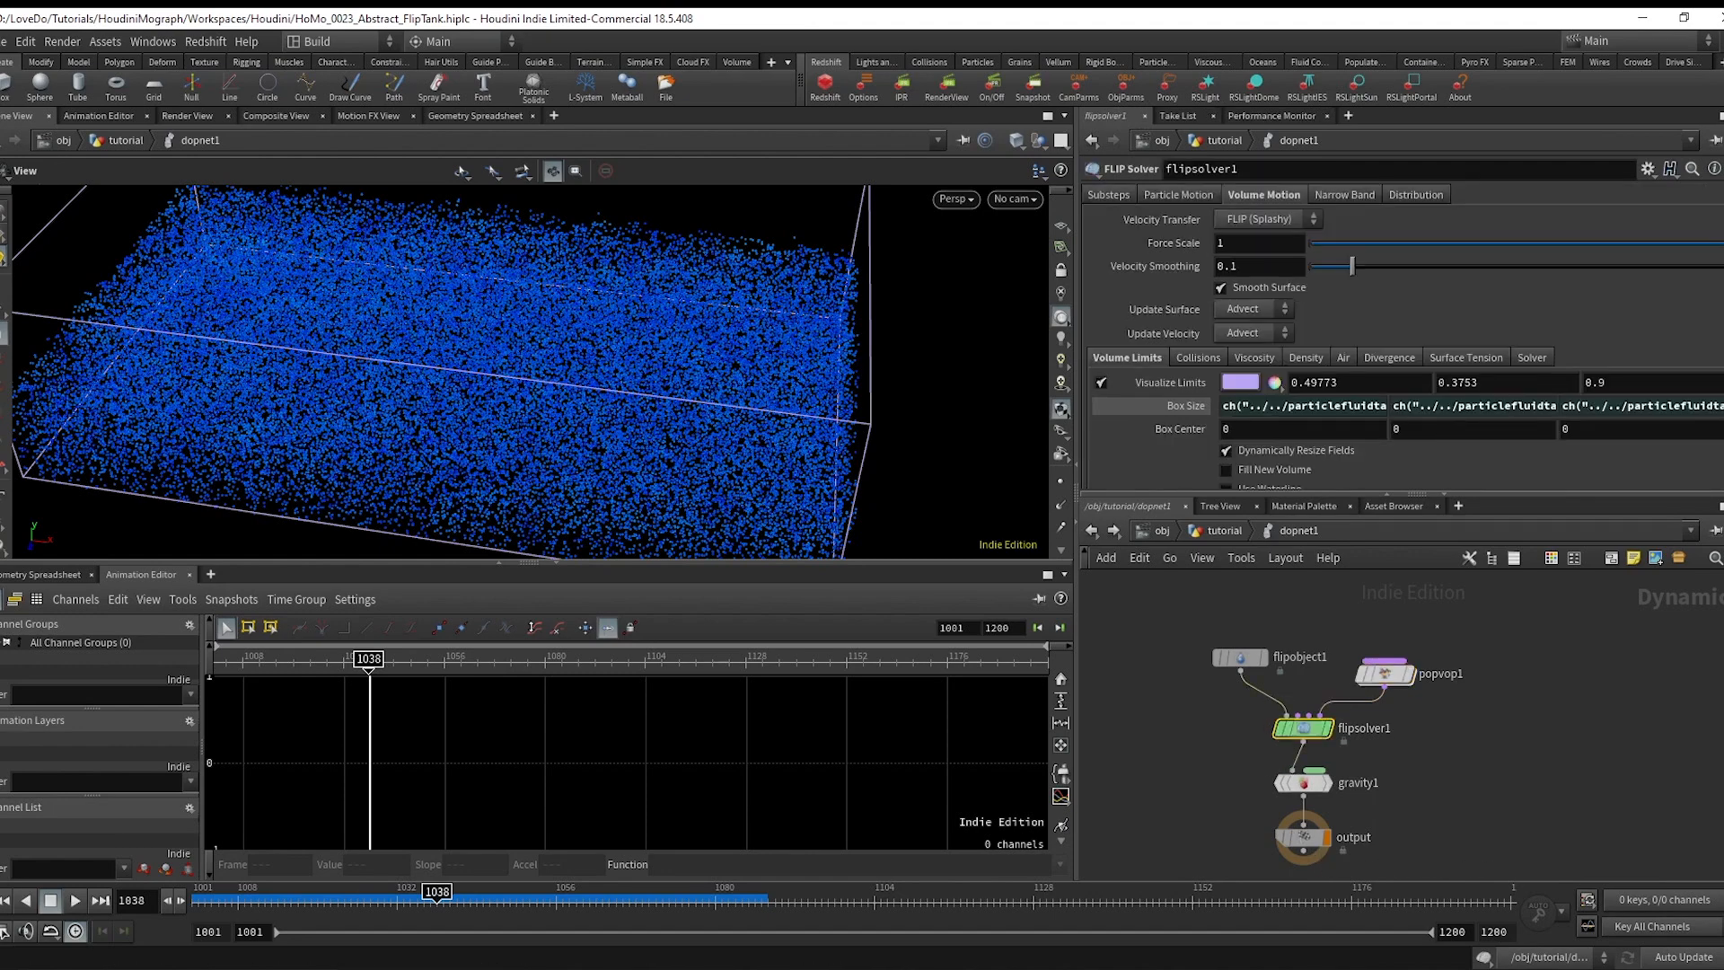
Enable Particle Narrow Band with bandwidth 3 on flipsolver1 and replay.
left_click(1343, 195)
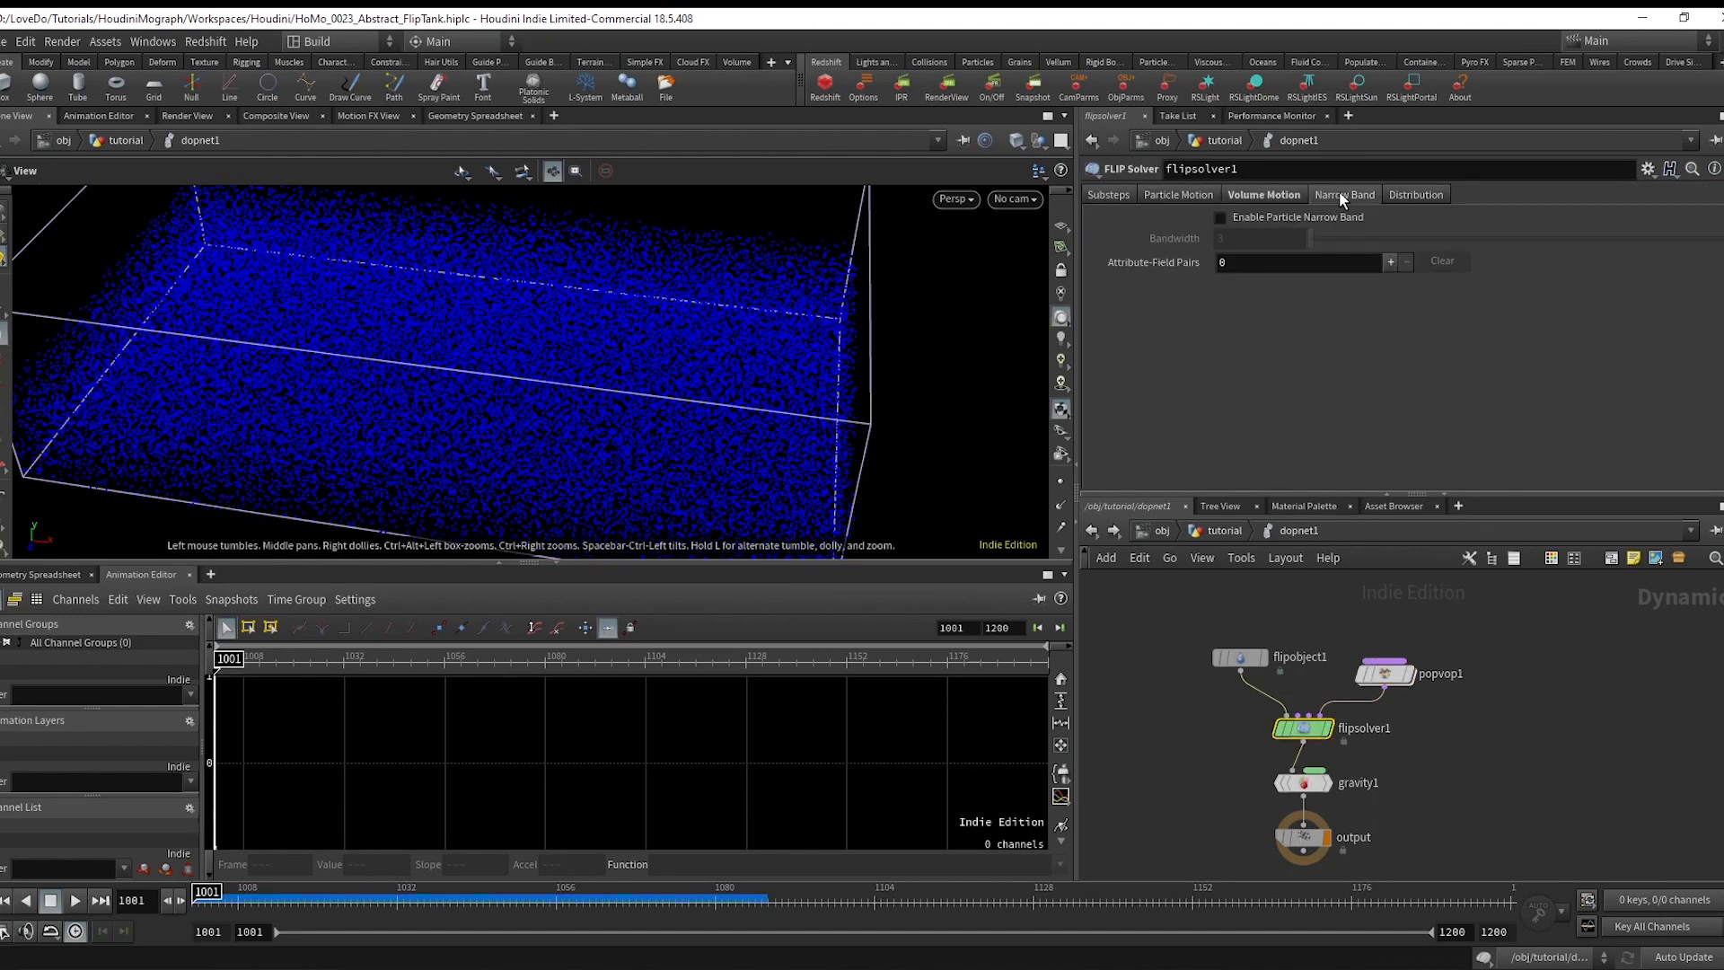
left_click(1221, 216)
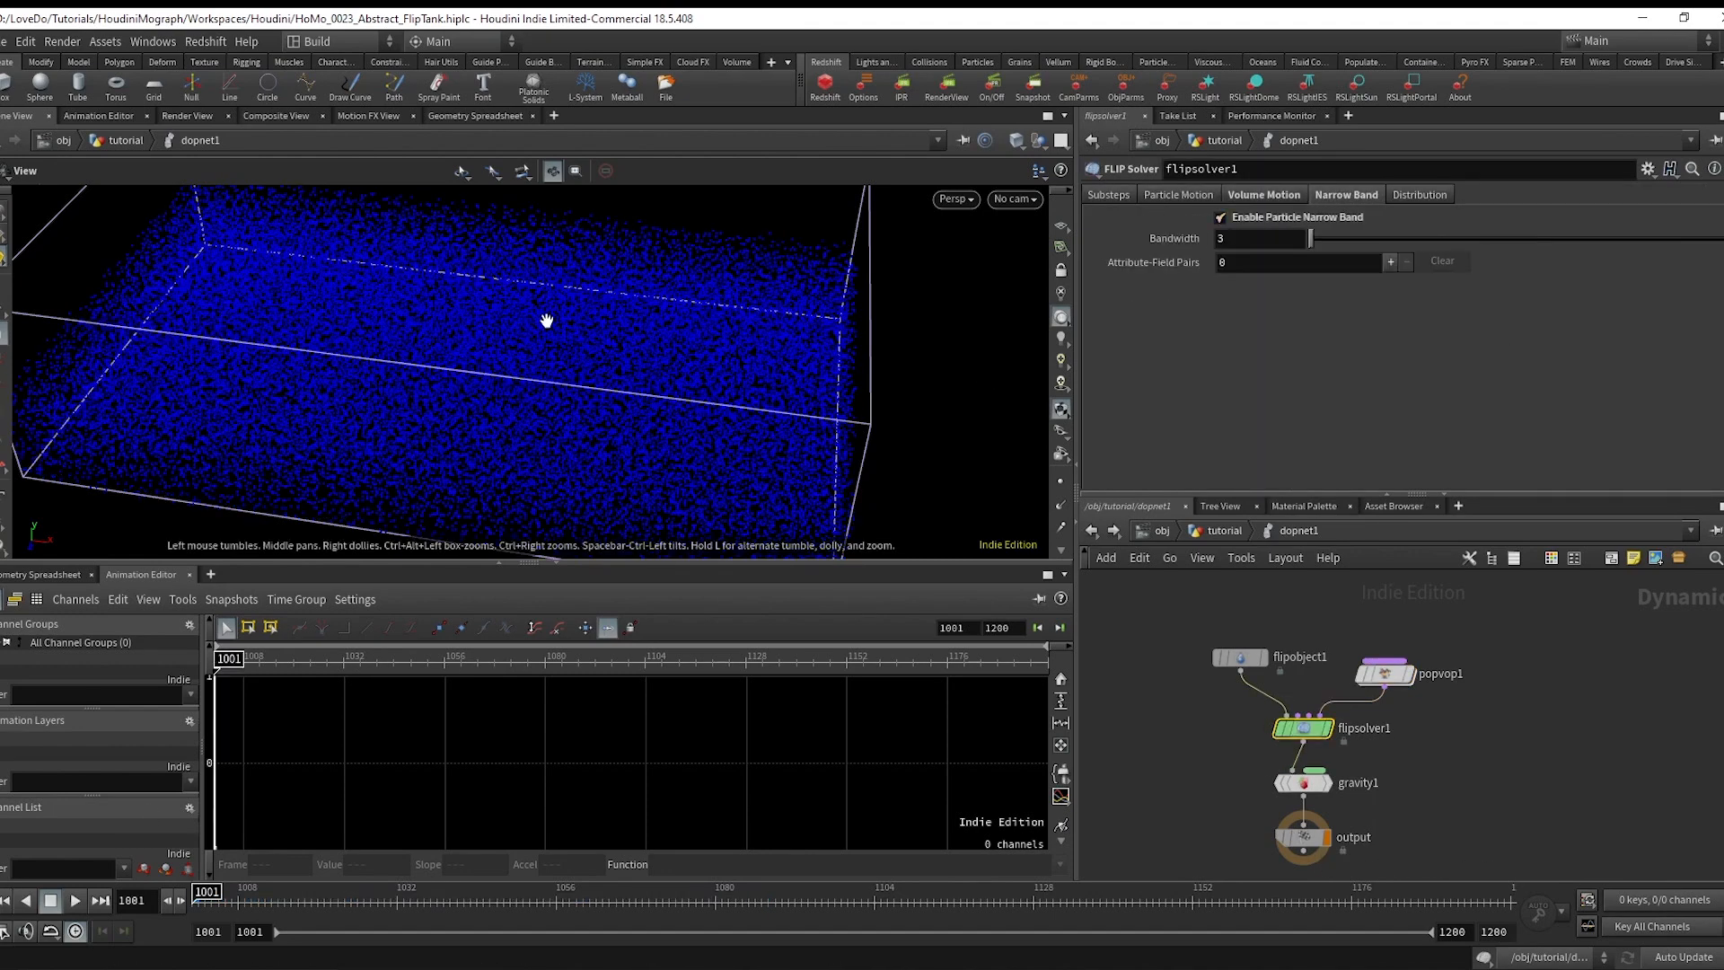
left_click(77, 900)
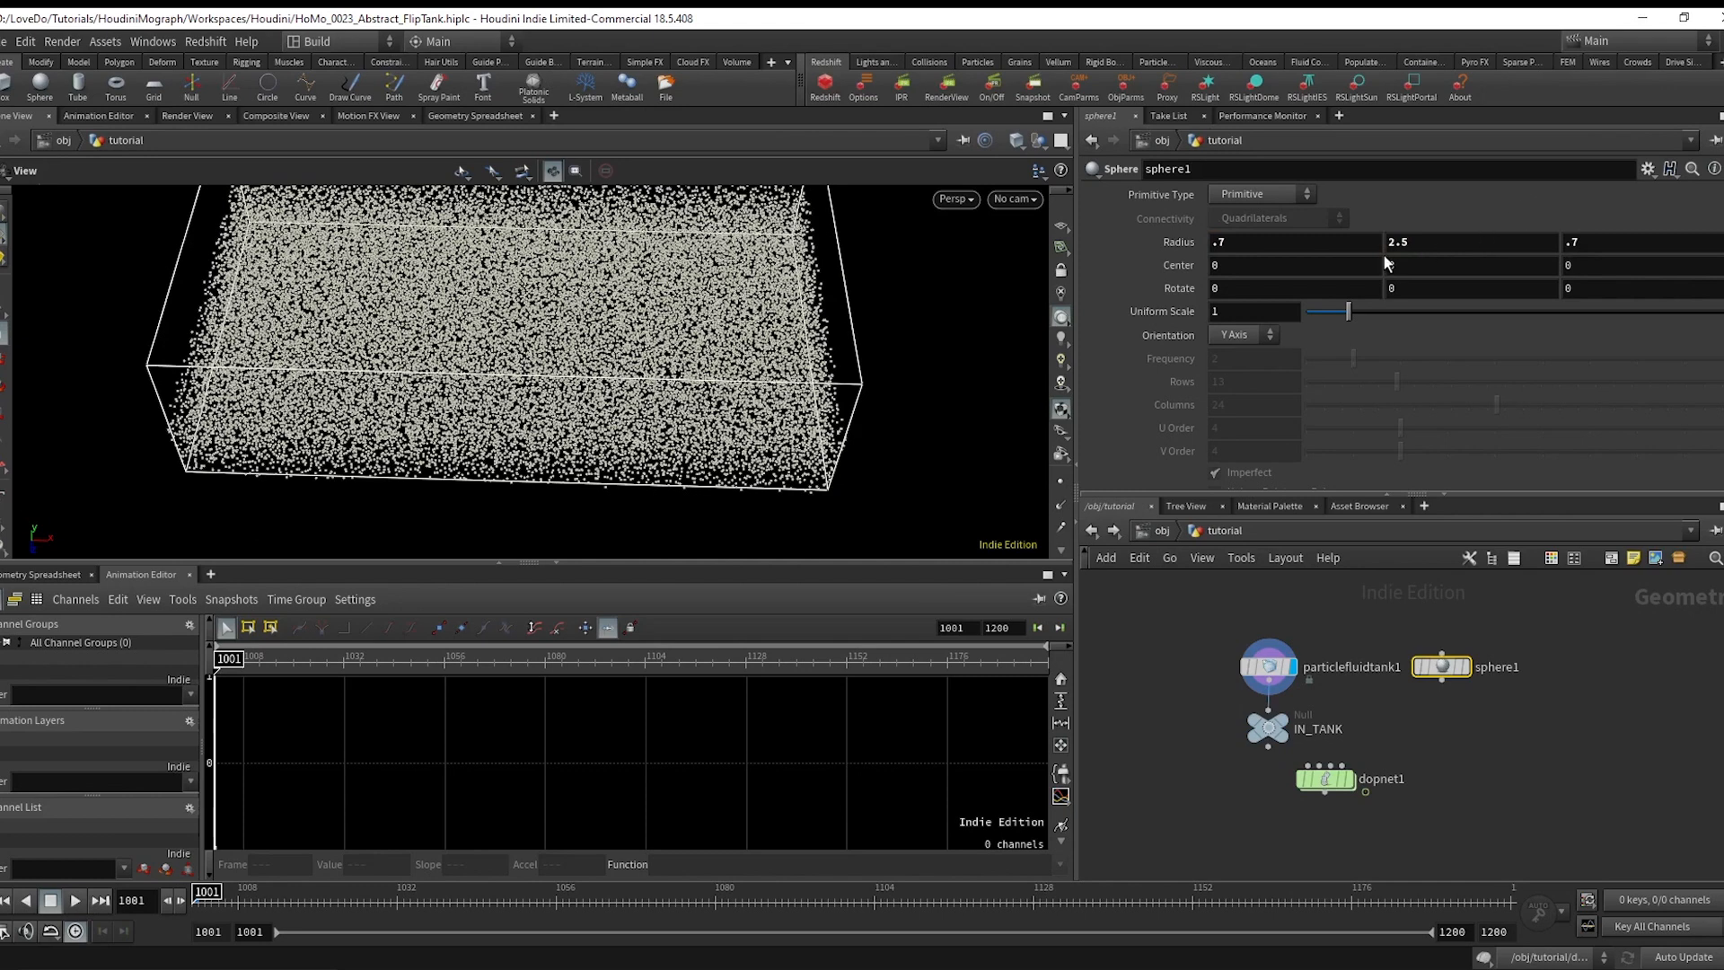
Stretch sphere1 to radius .7, 2.5, .7 and rotate it in Y with a $F expression.
left_click(1265, 265)
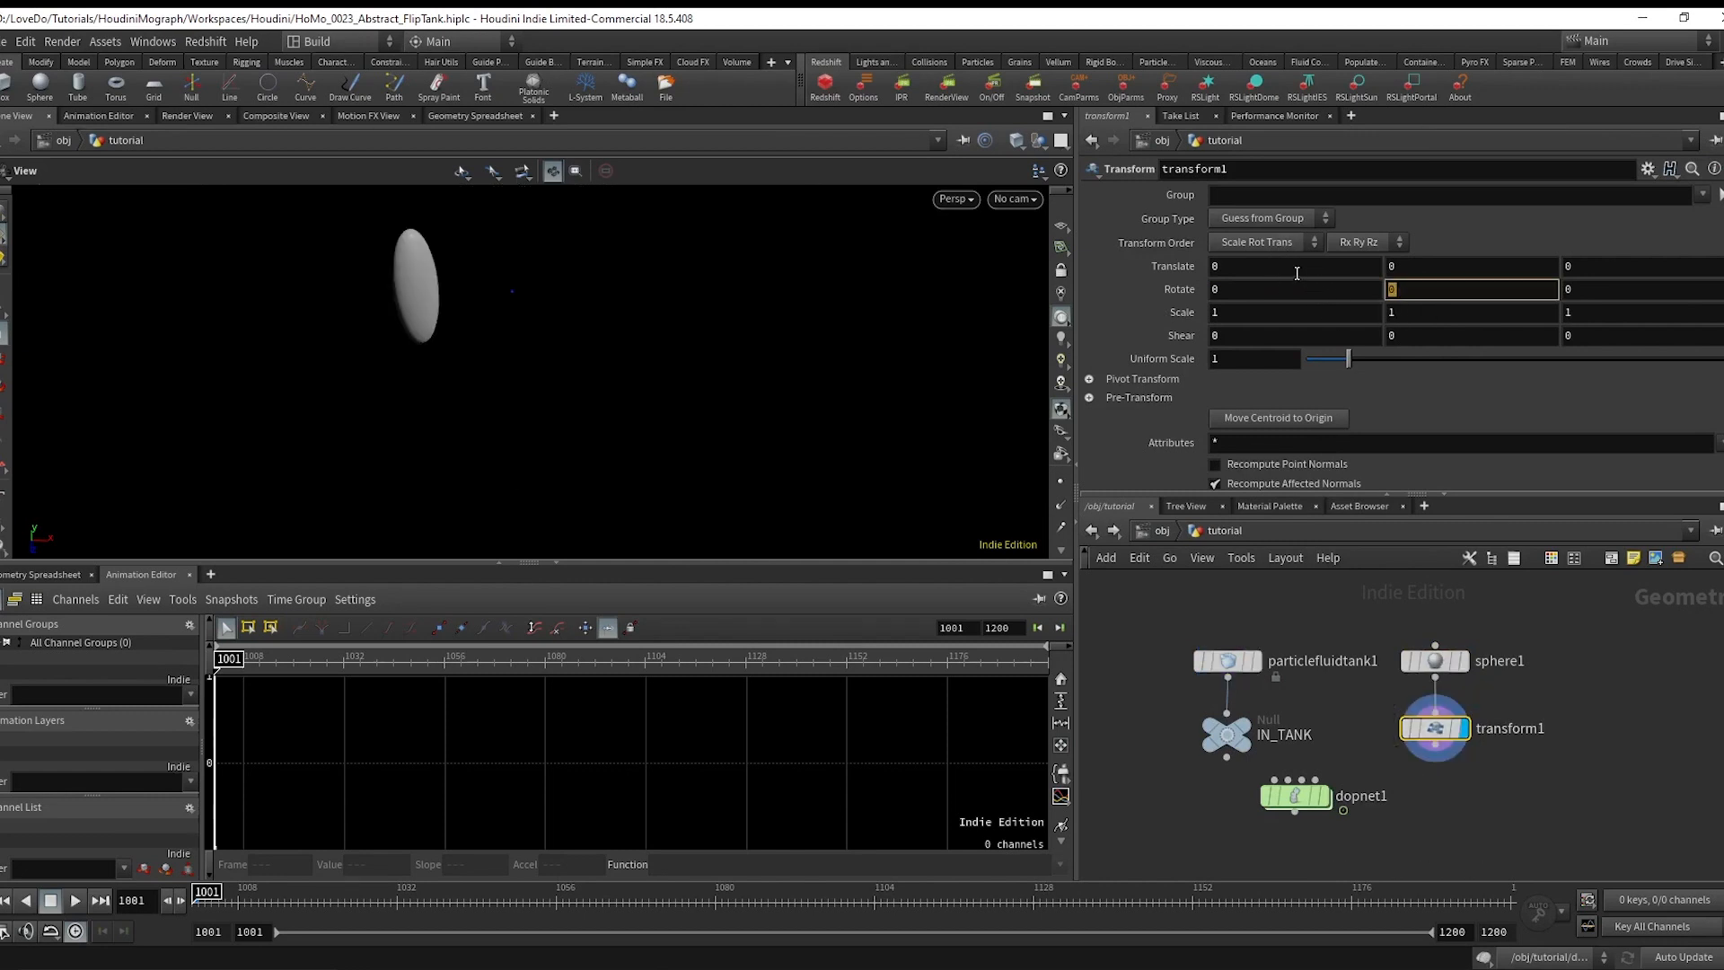
type("$F*")
type("C")
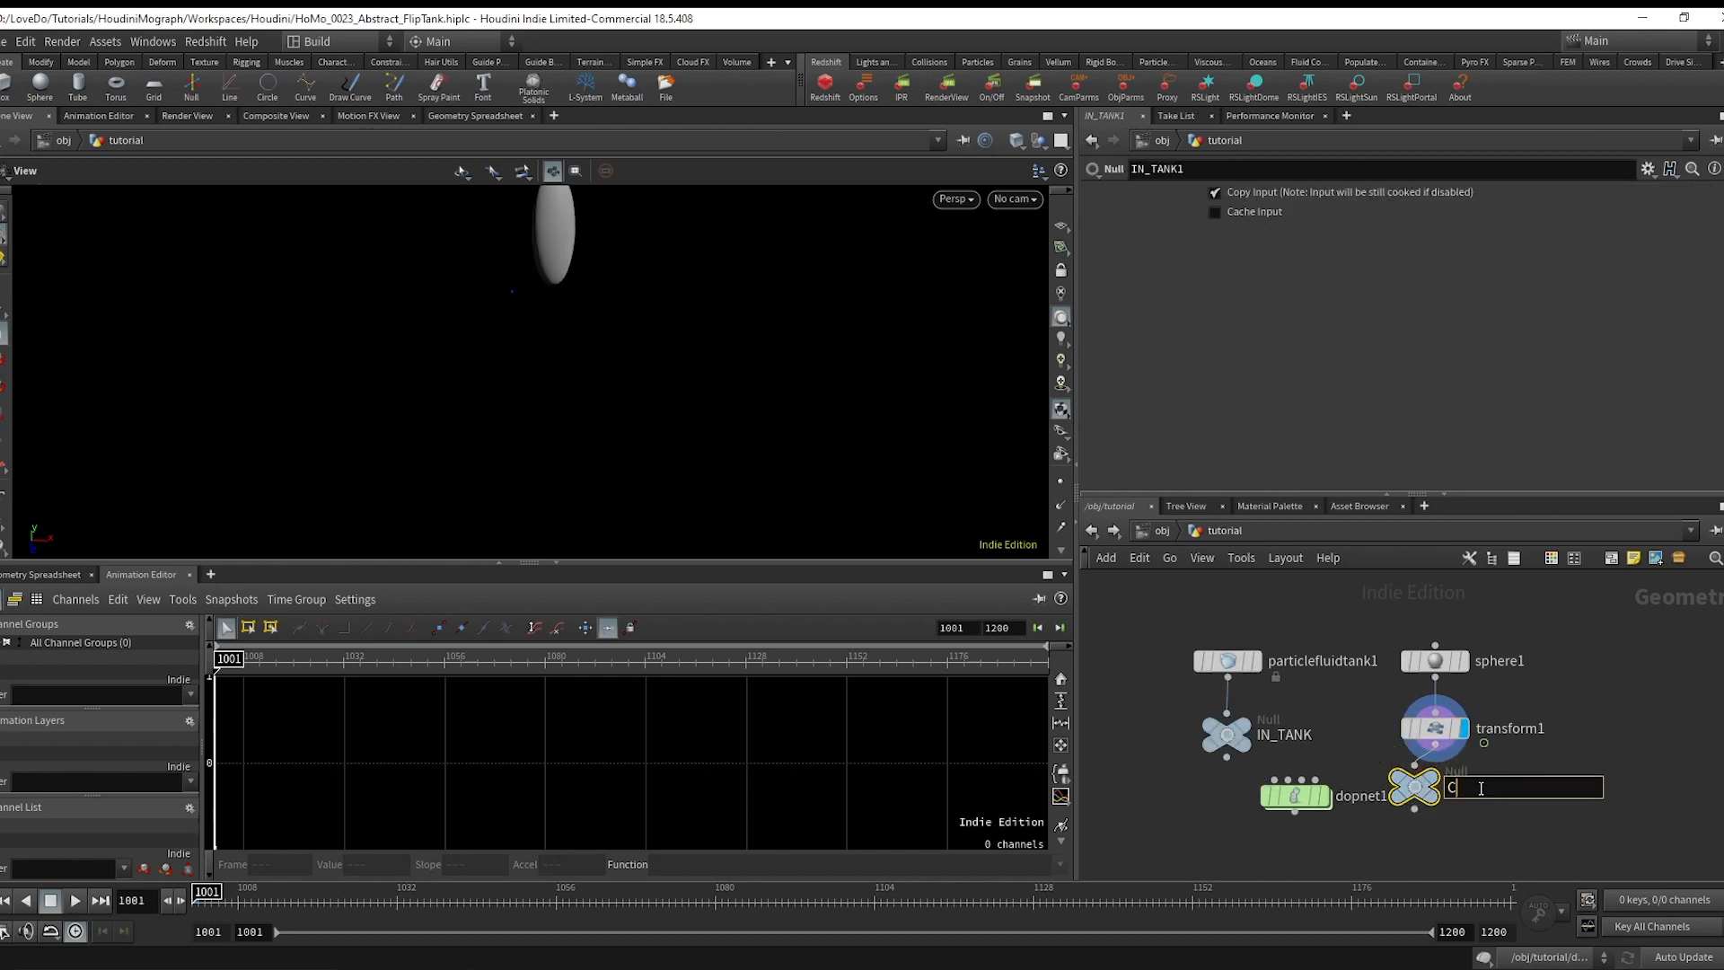
Name the null COLLIDE and add a Static Object reading ../../COLLIDE with deforming geometry.
type("OLLIDE")
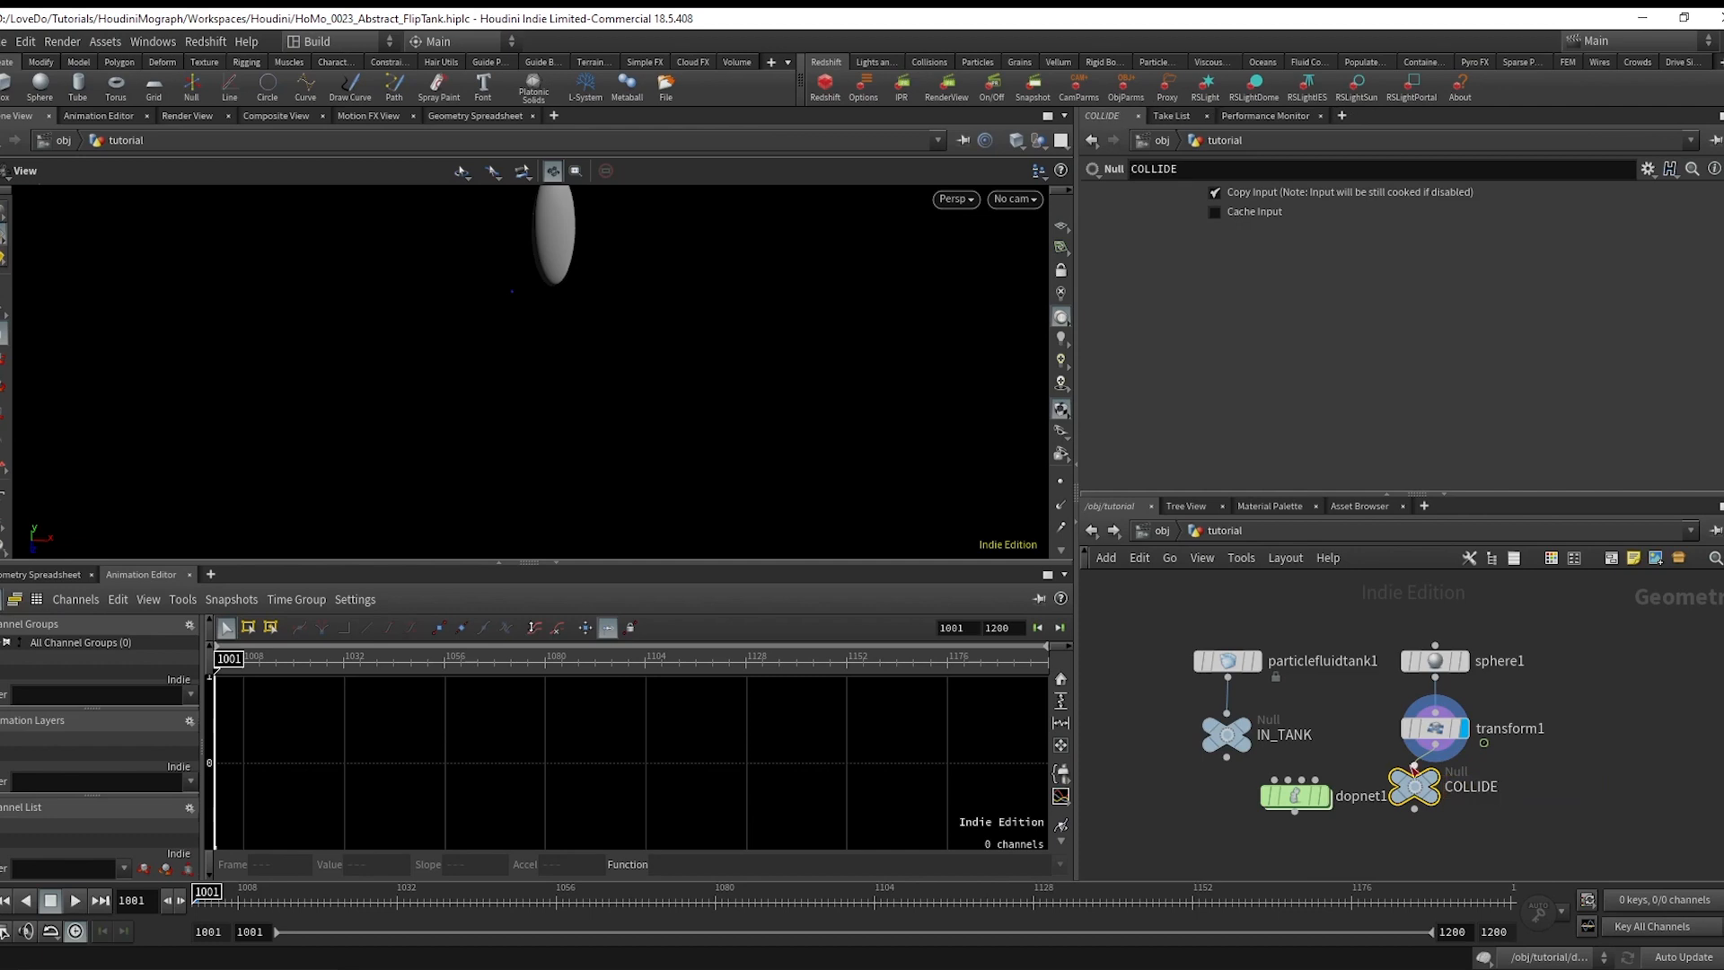
double_click(1299, 795)
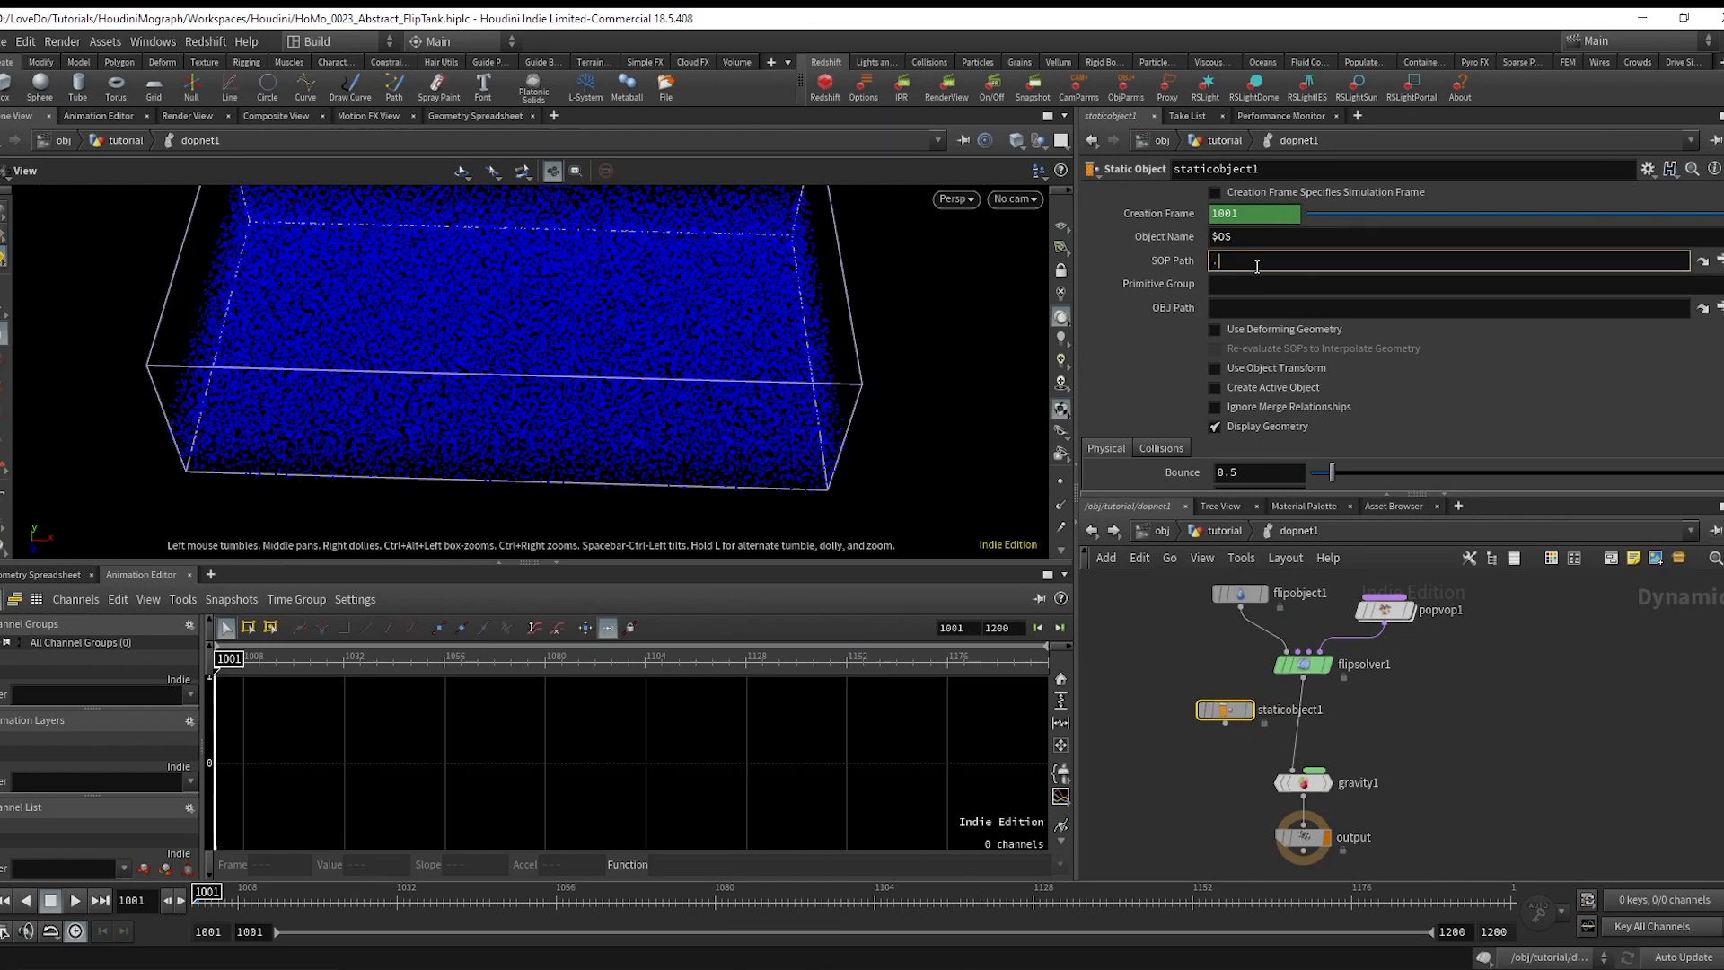
type("../../COLLIDE")
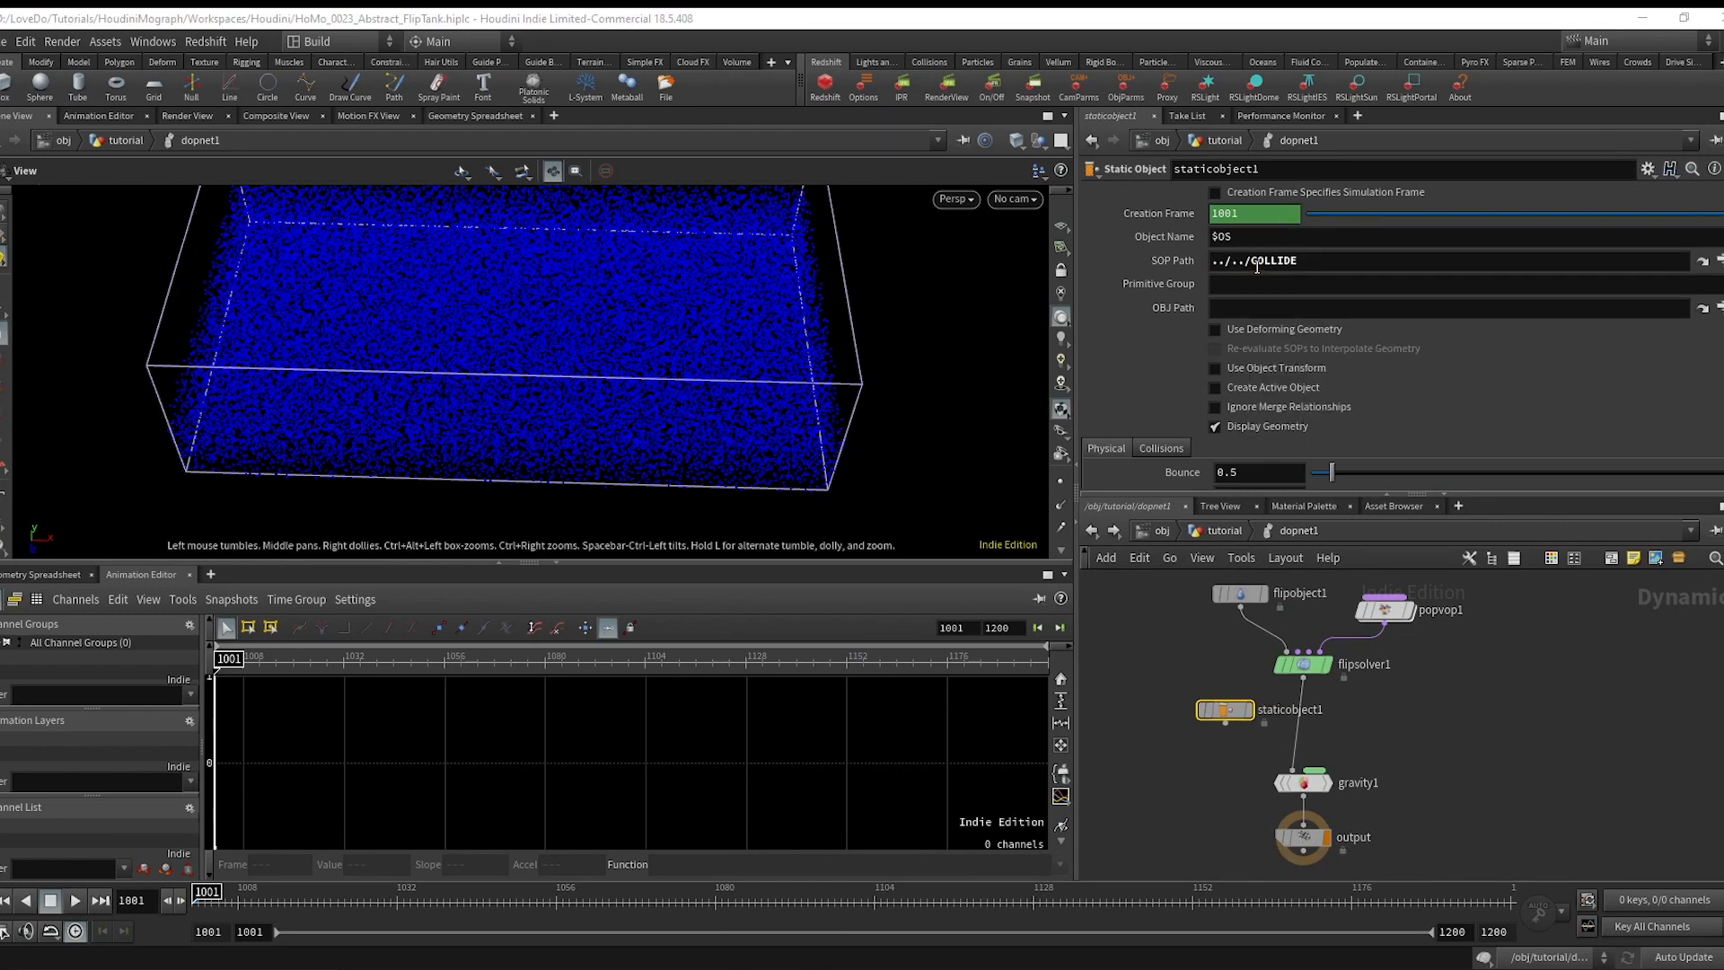
left_click(1214, 328)
type("merg")
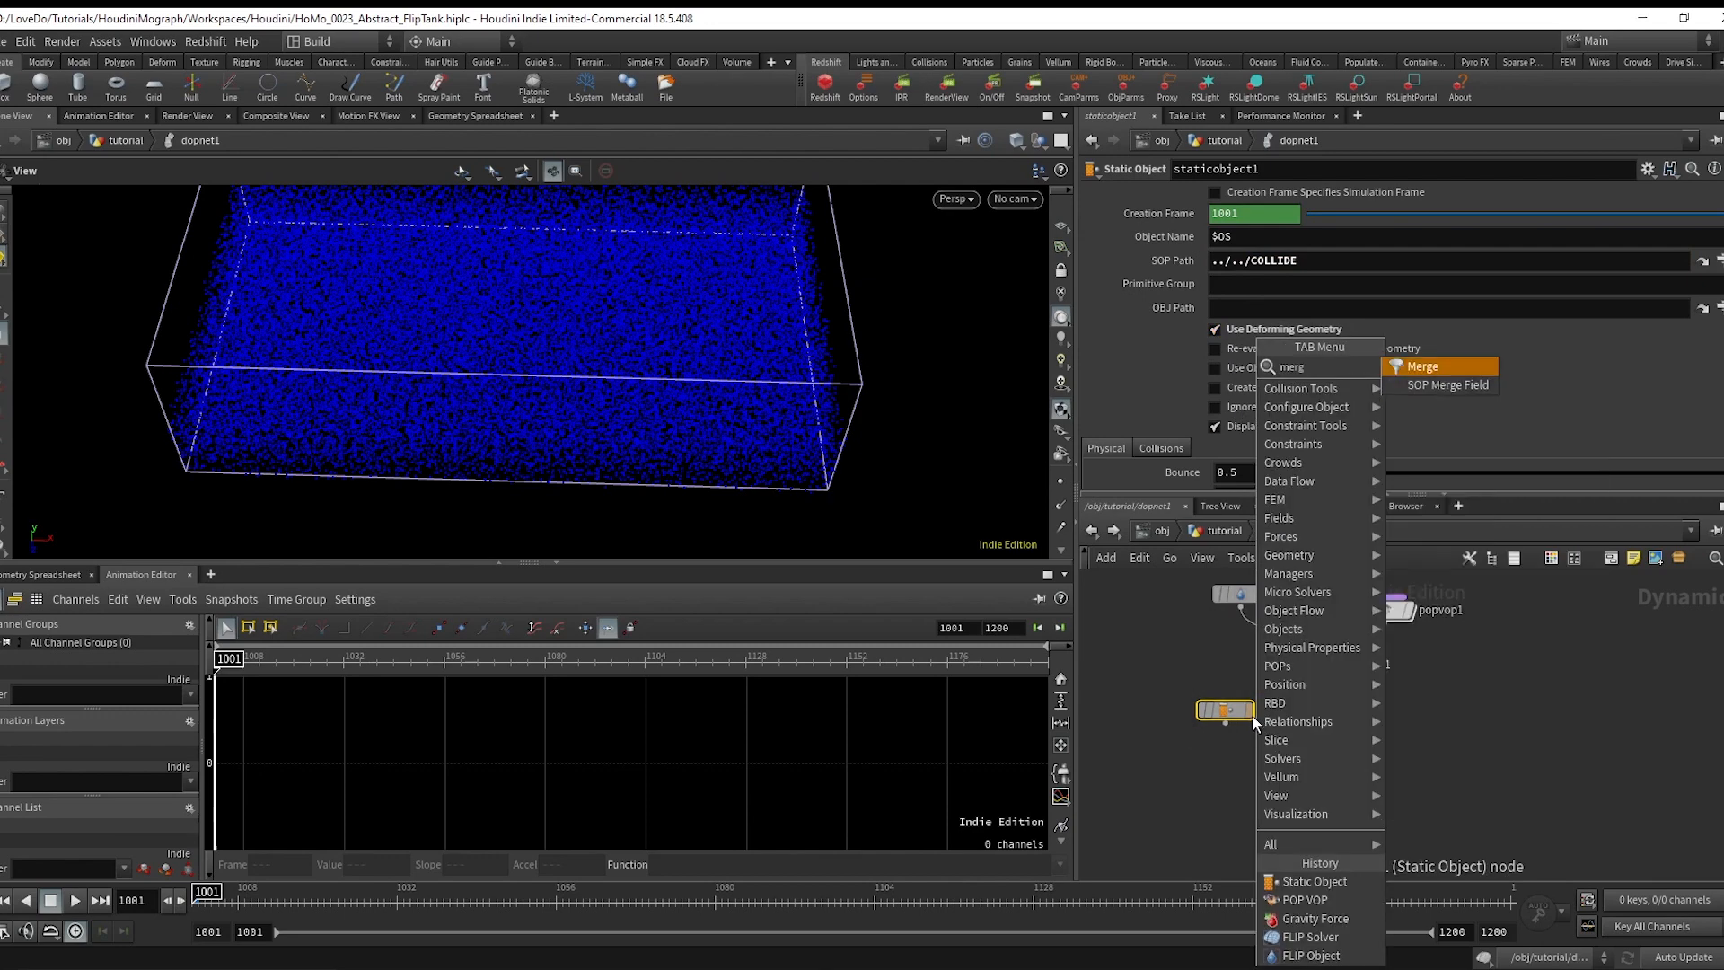
Merge the collider with flipsolver1 and play the stirred simulation.
left_click(1419, 366)
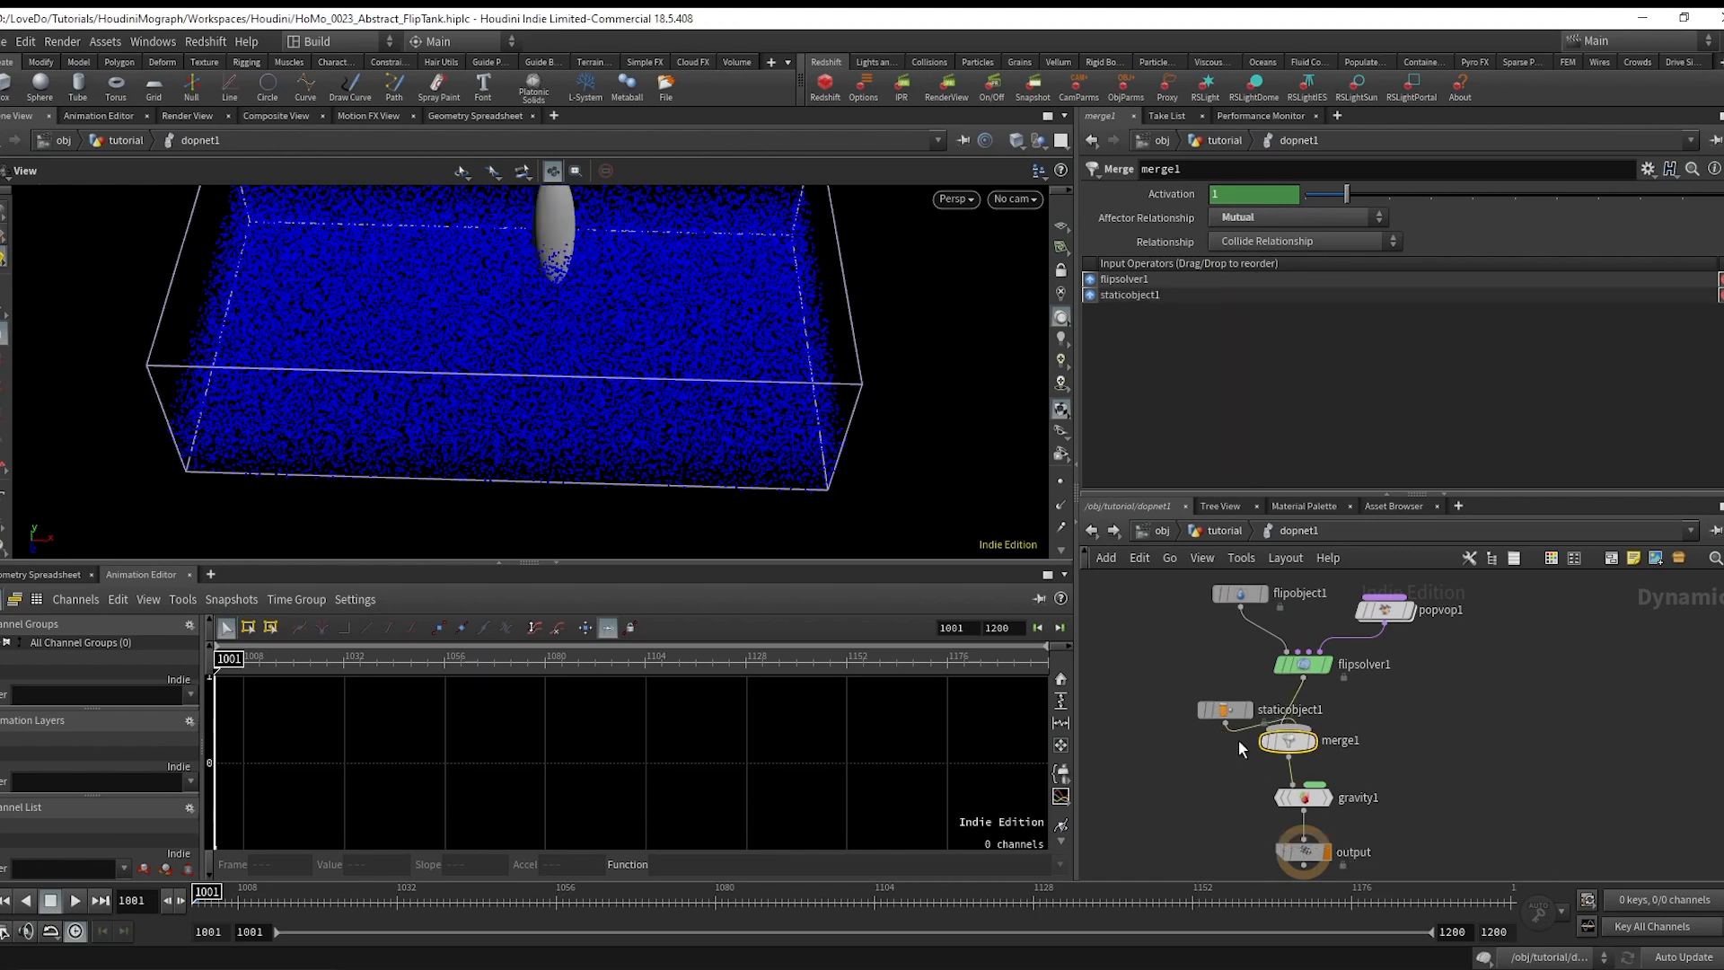
left_click(76, 900)
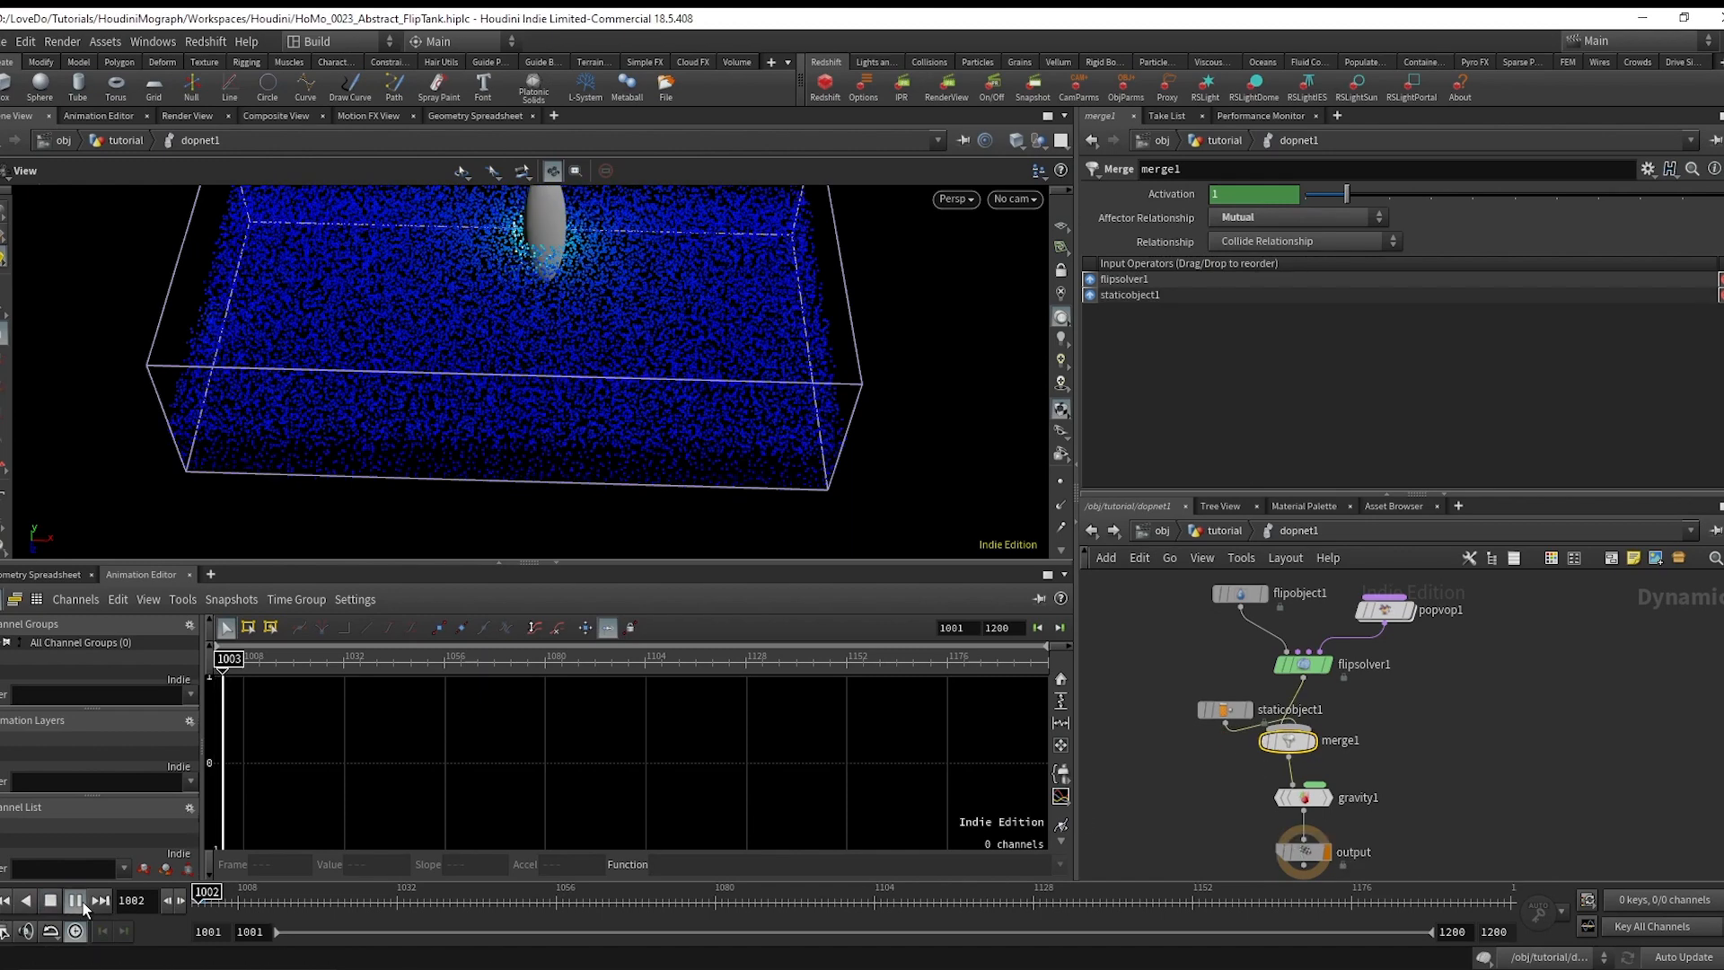
left_click(76, 900)
type("ramp")
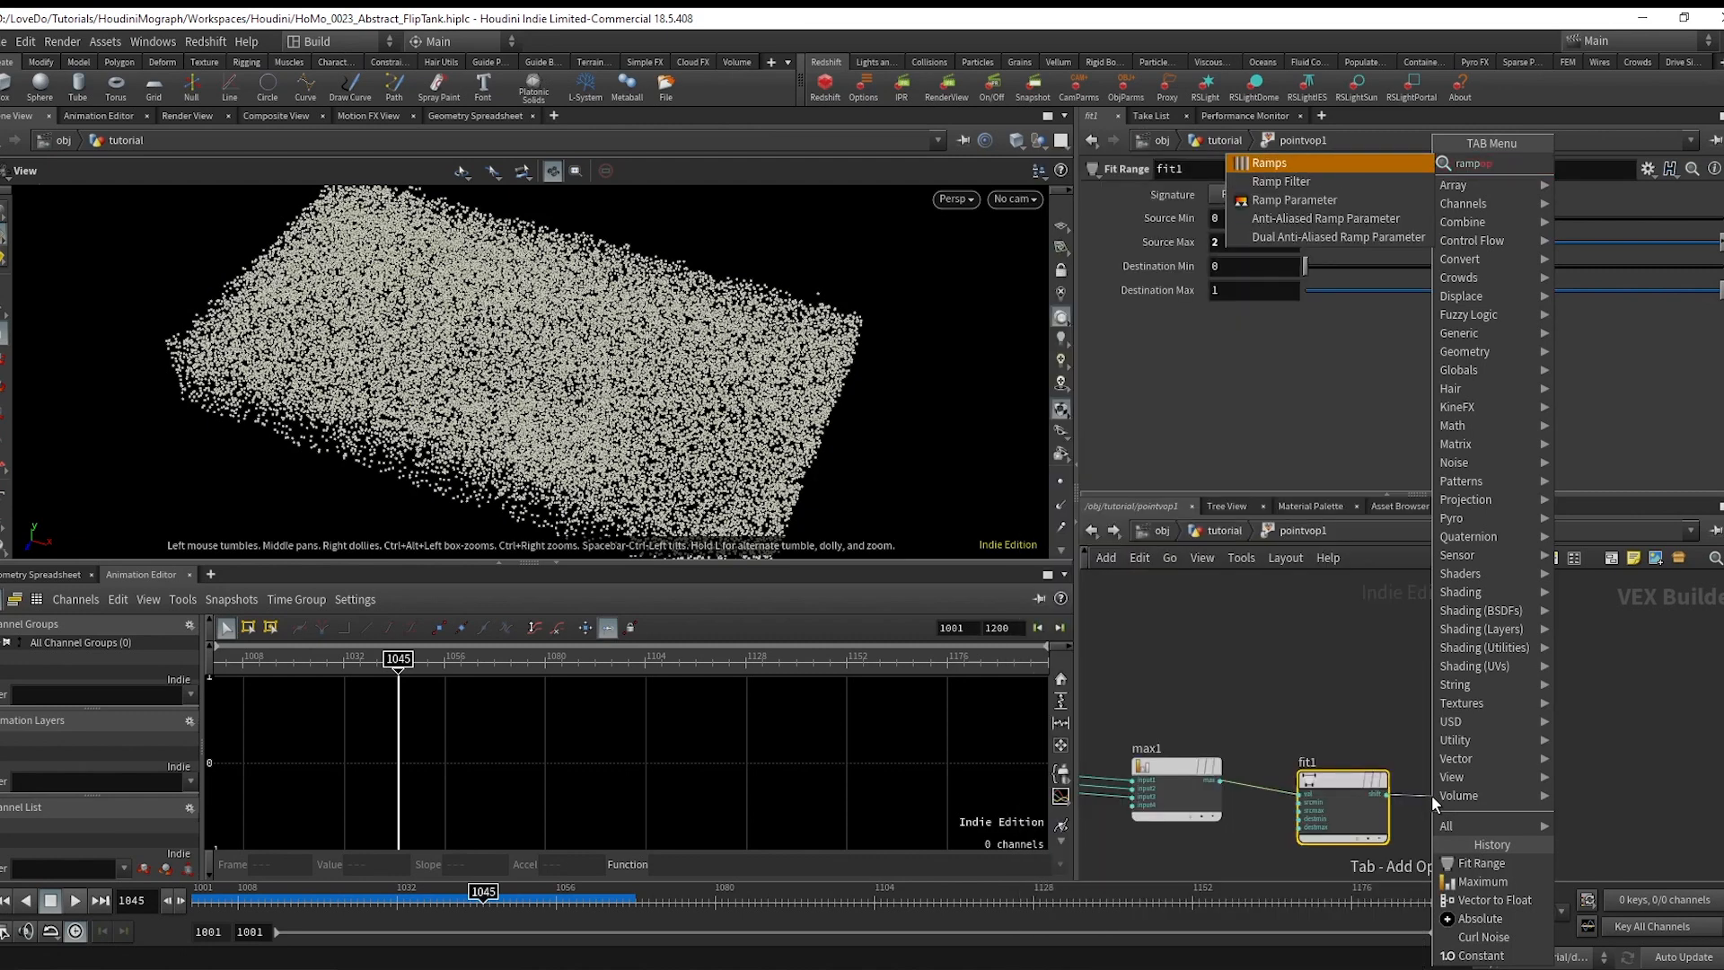
Add a Ramp Parameter after fit1 and copy a new sphere onto every fluid particle.
left_click(1294, 199)
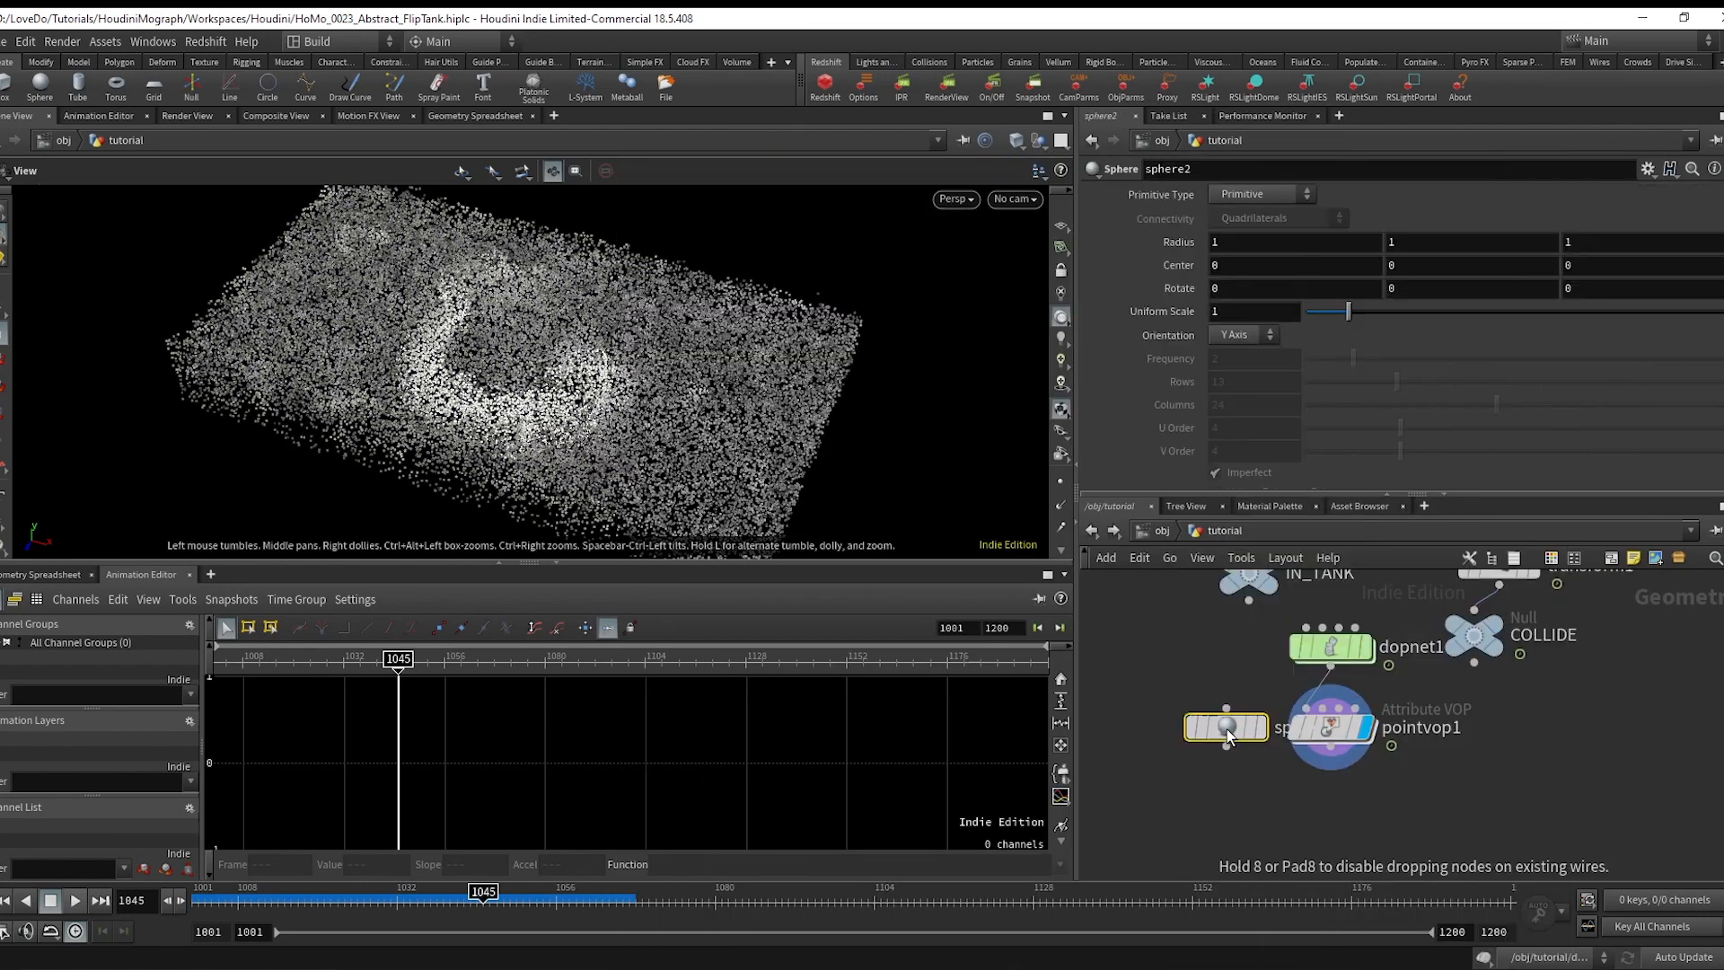
left_click(1224, 726)
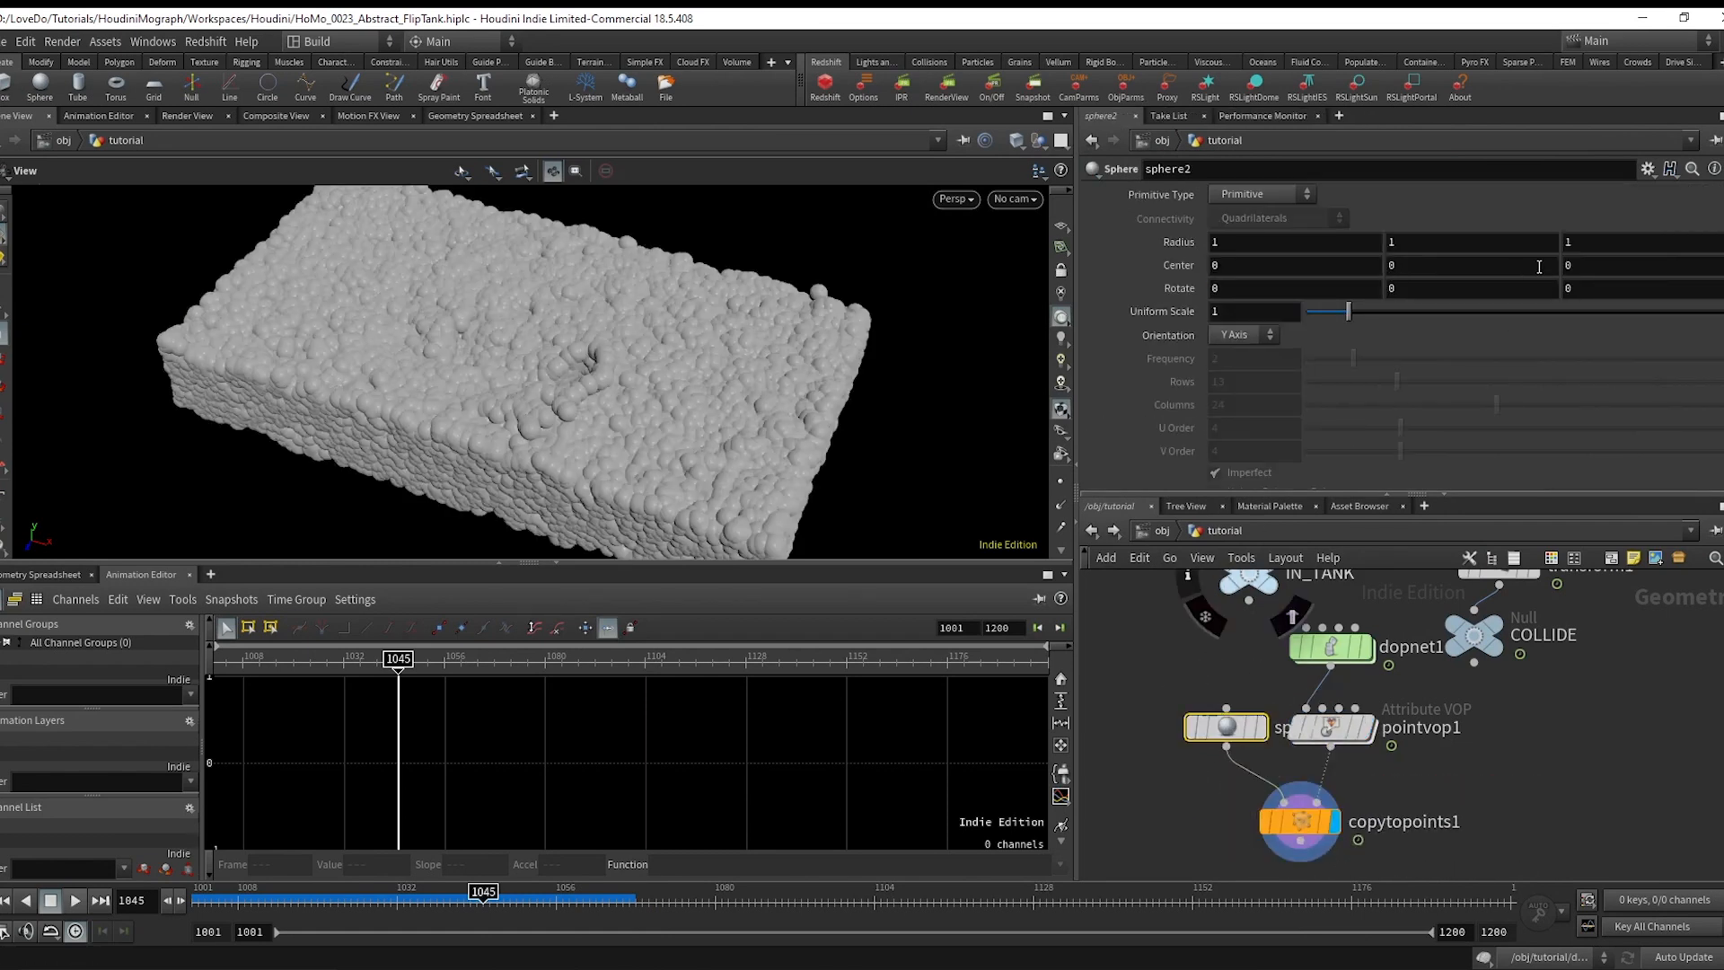
left_click_drag(484, 893, 298, 893)
type(".9")
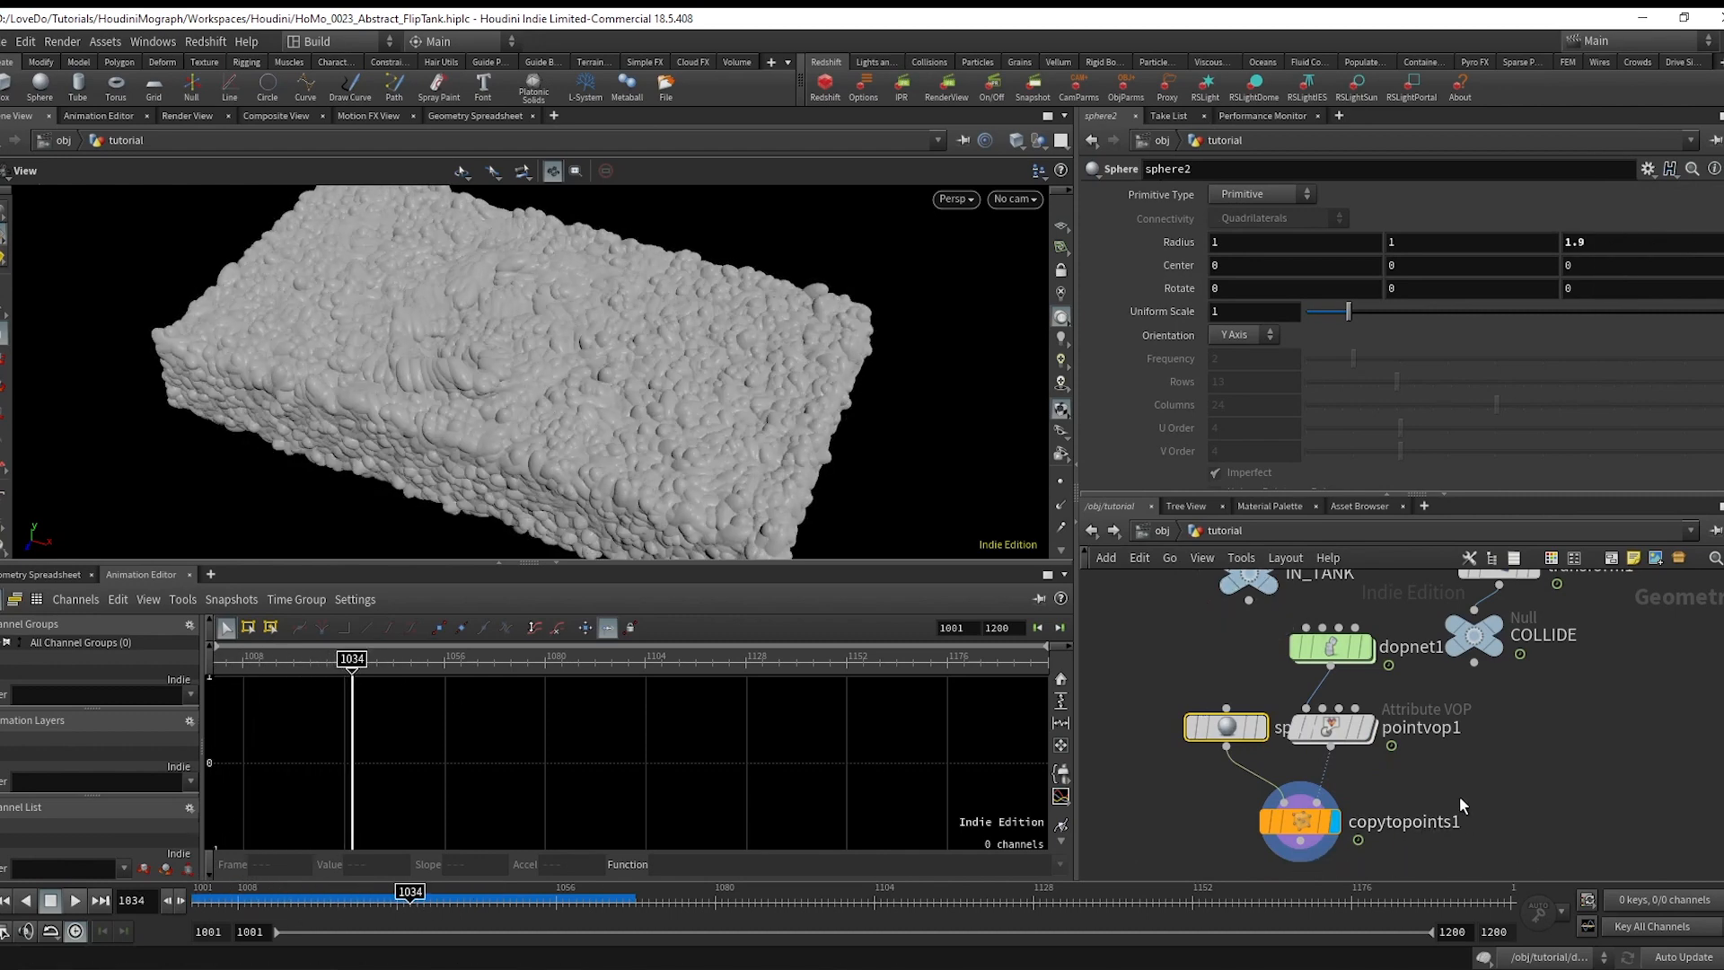
Mesh the fluid with a Particle Fluid Surface, play it, and show the viewport camera menu.
key("tab")
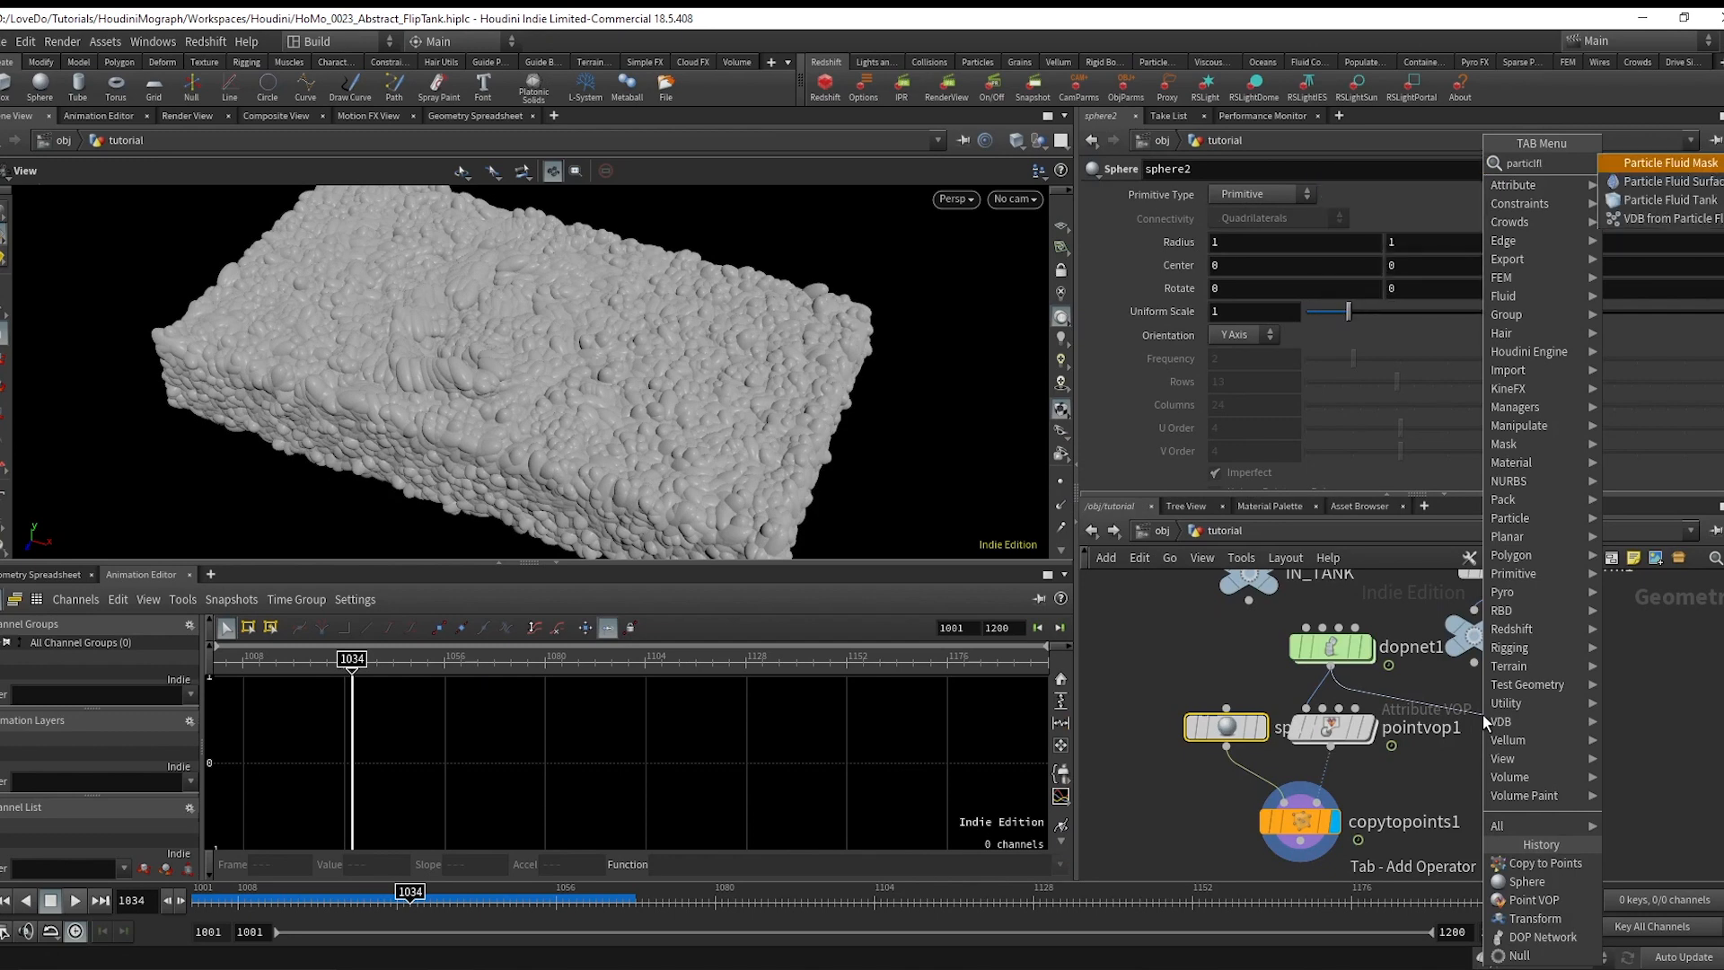
left_click(1672, 182)
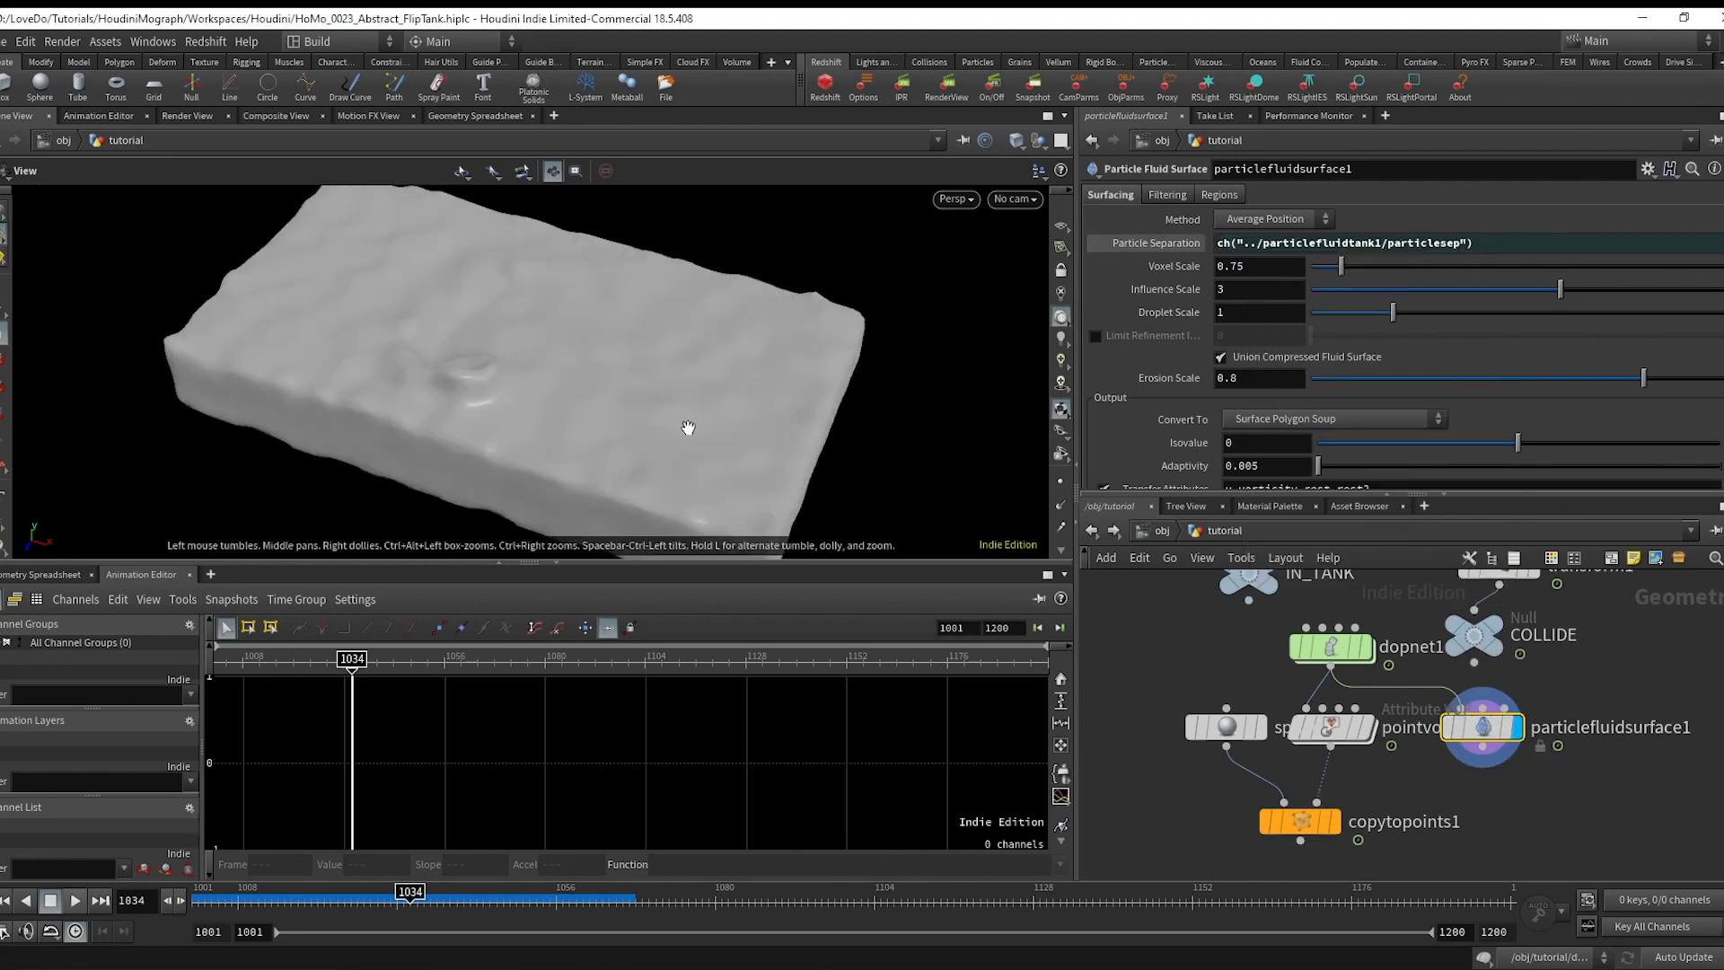
left_click(49, 900)
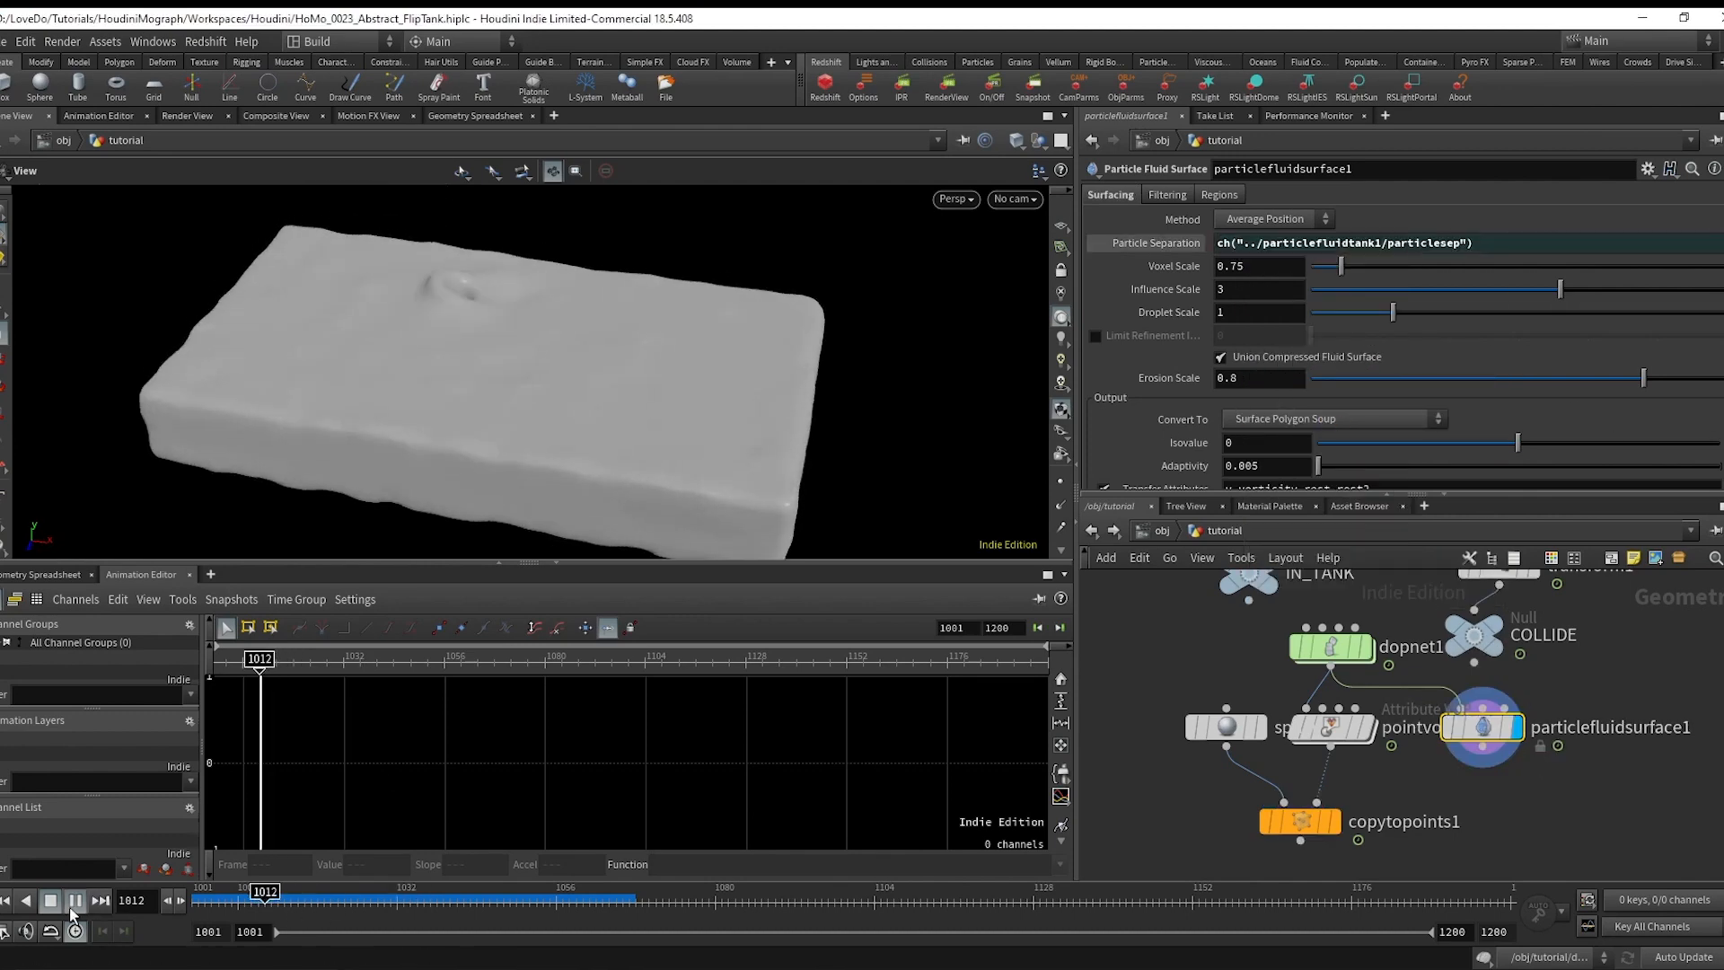
left_click(49, 901)
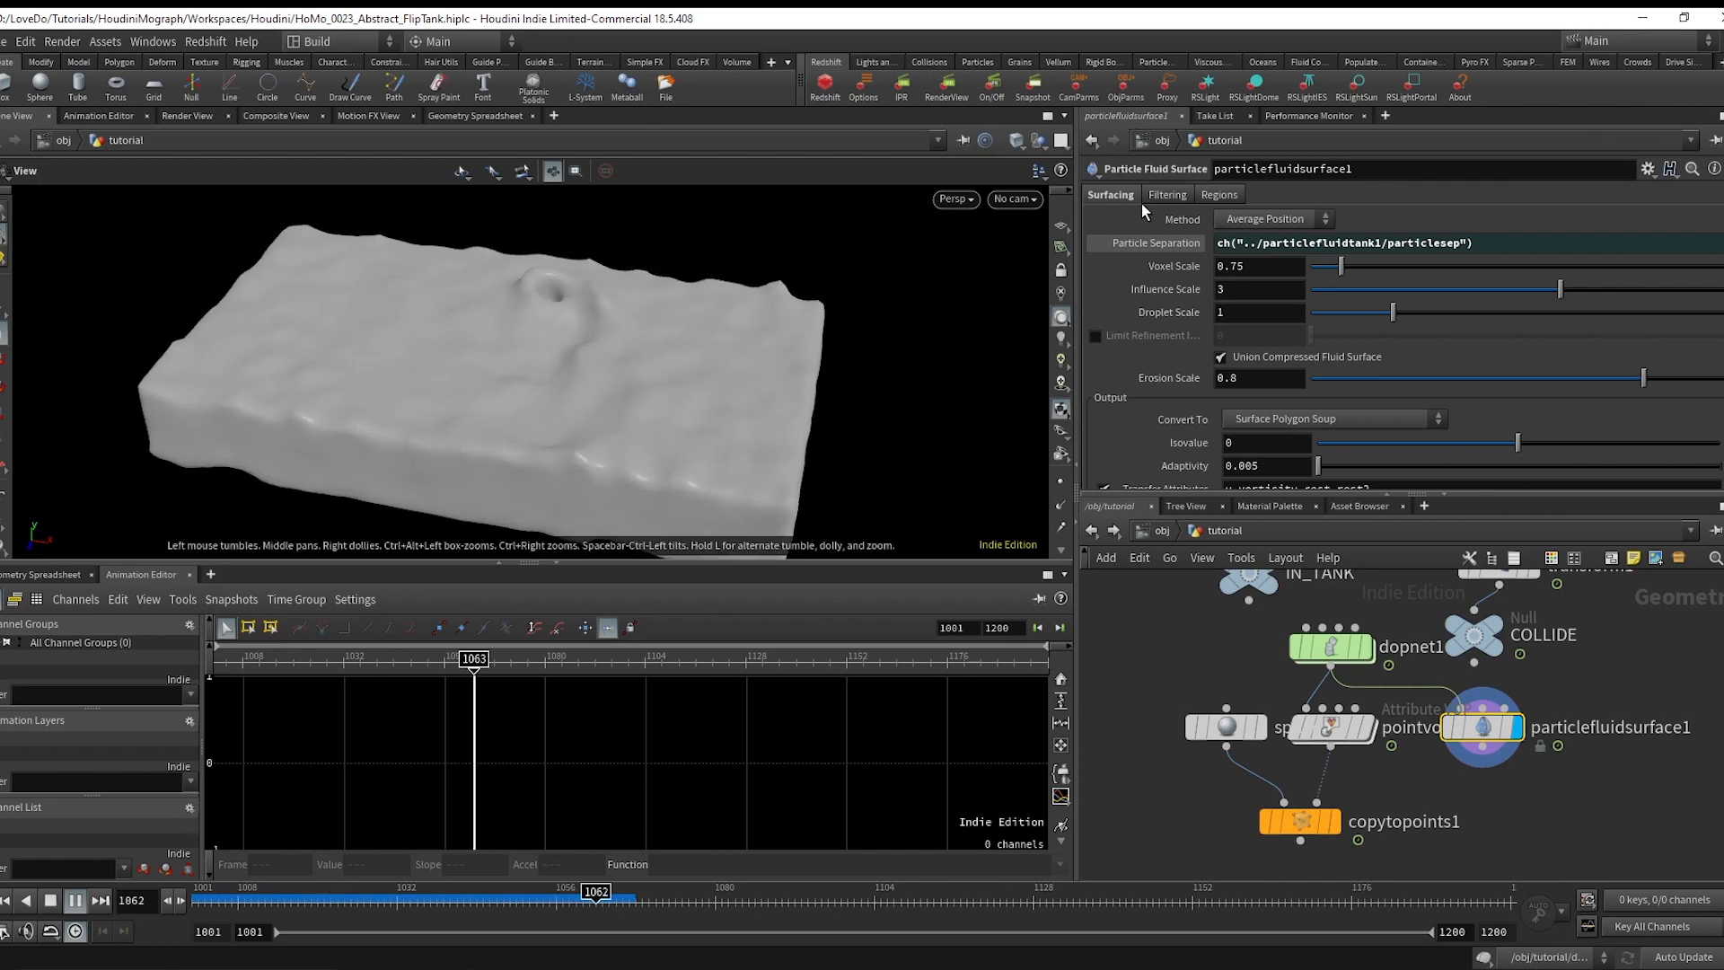
left_click(1013, 200)
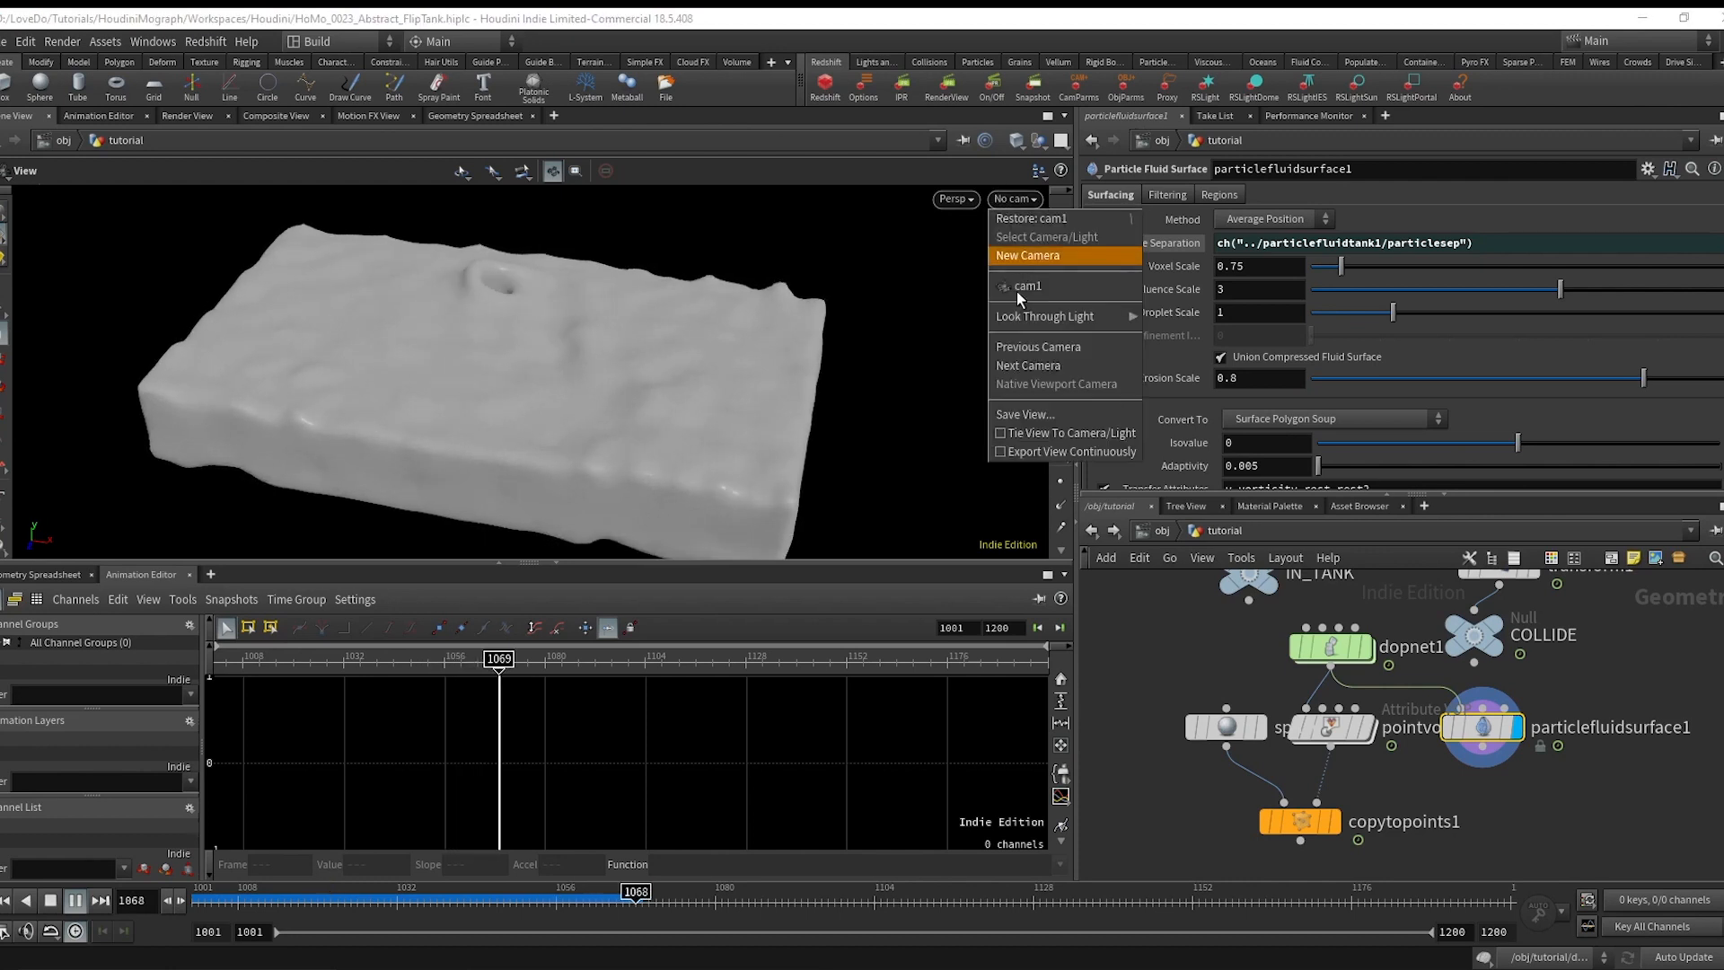